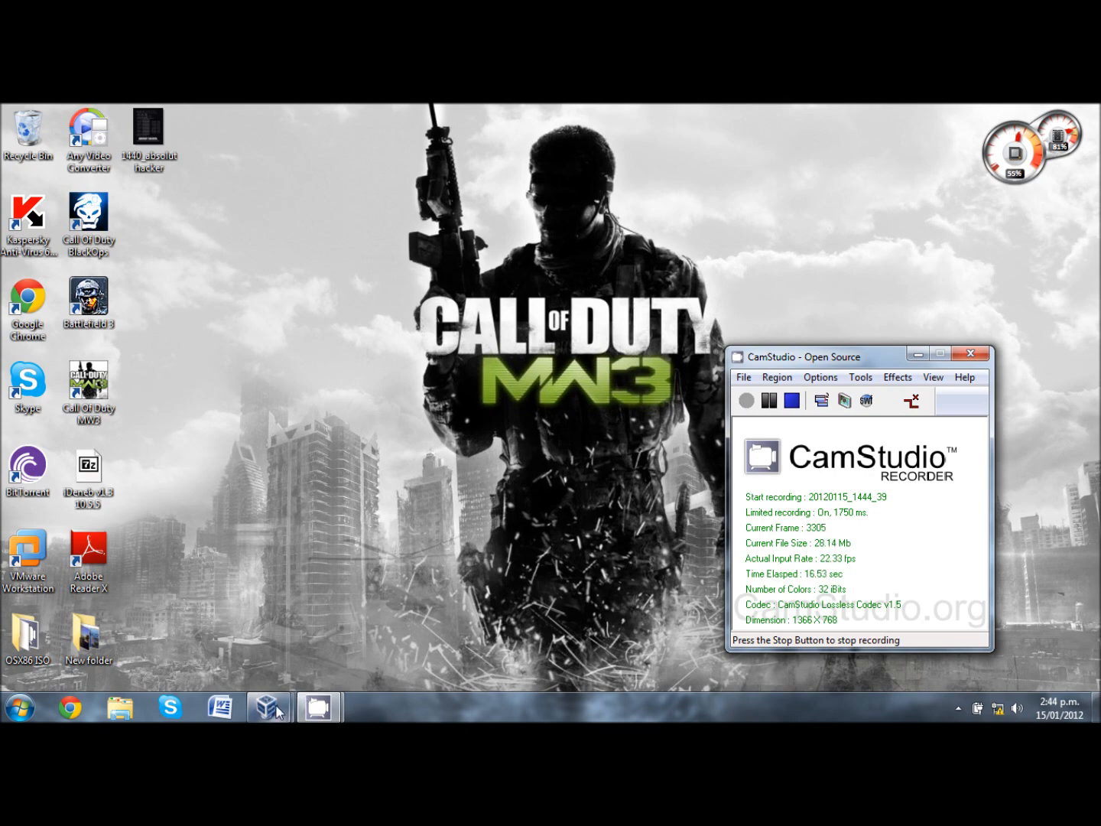
- Bring up VirtualBox Manager and launch the New virtual machine wizard
click(268, 706)
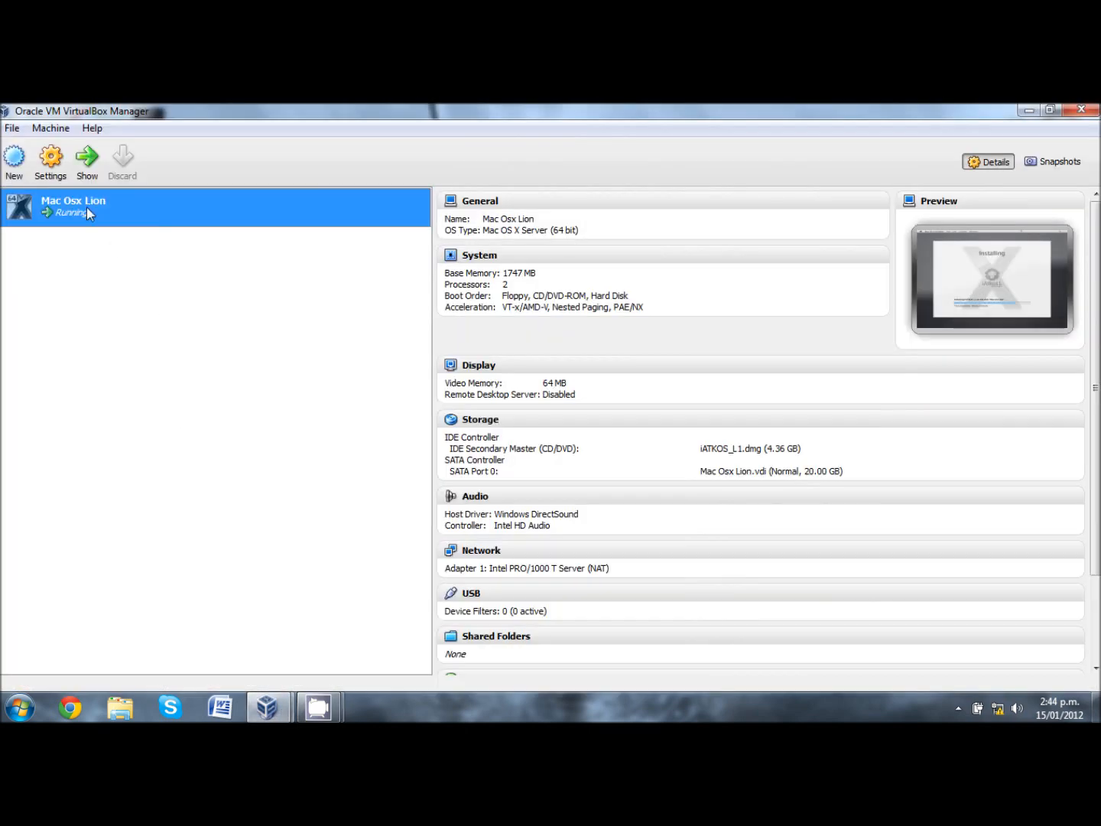
mouse_move(60, 194)
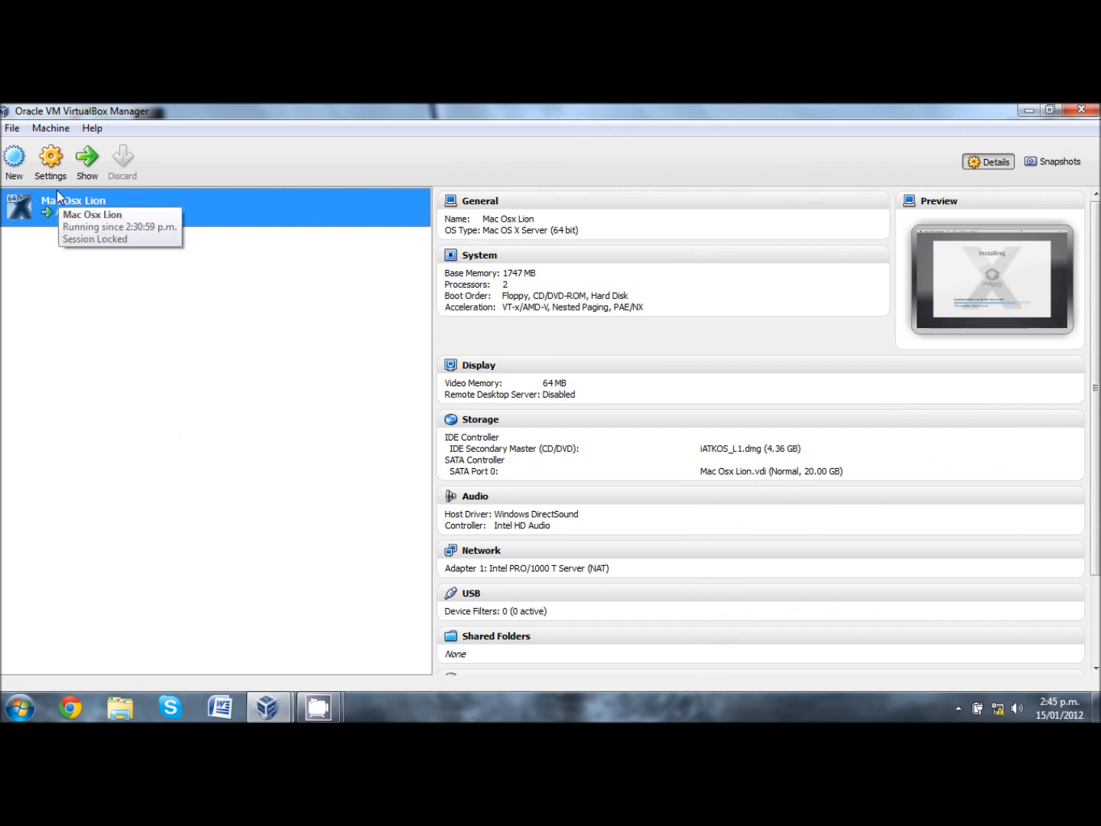
click(14, 159)
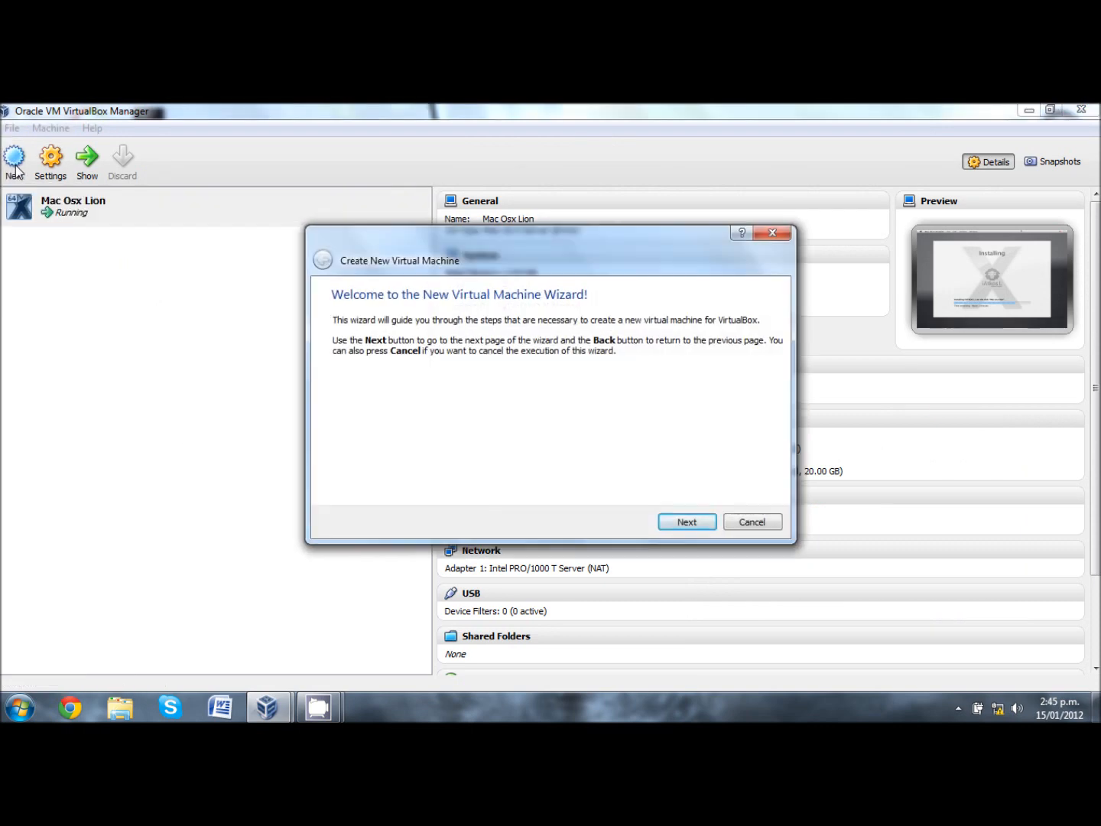
- Name the machine 'Mac', type Mac OS X Server (64 bit), with 1862 MB memory
click(686, 521)
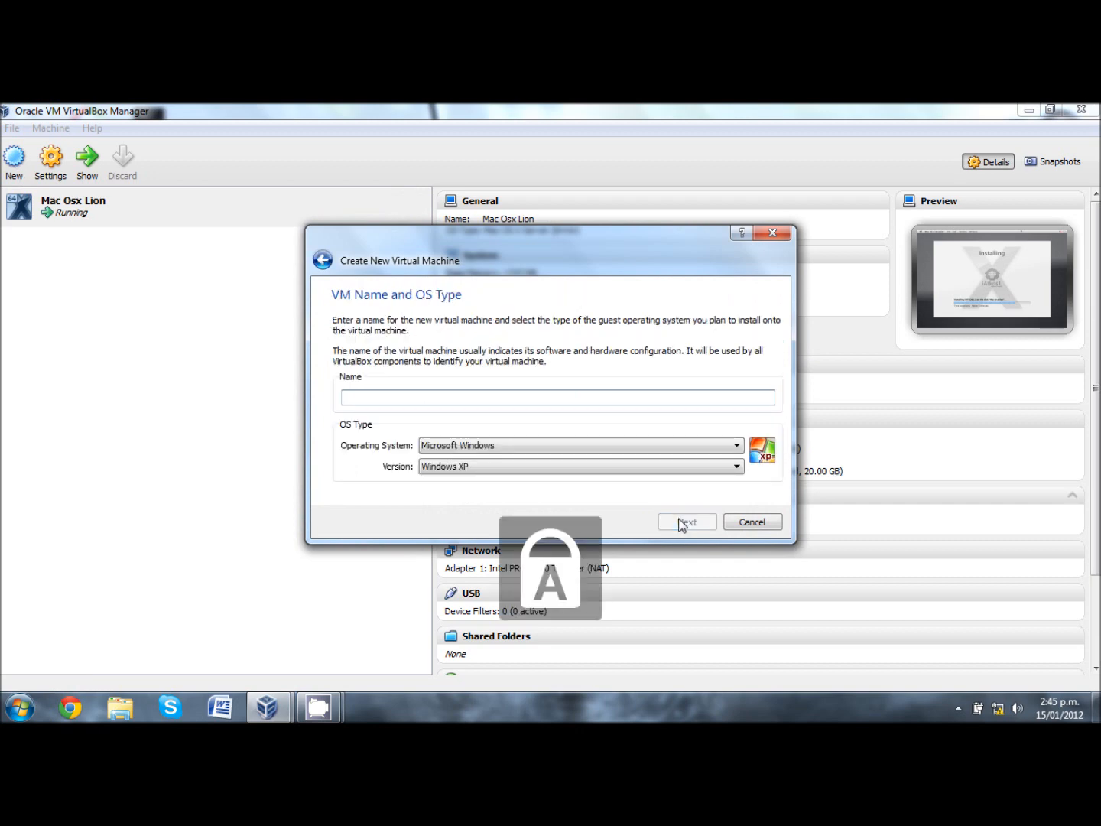
text(Mac)
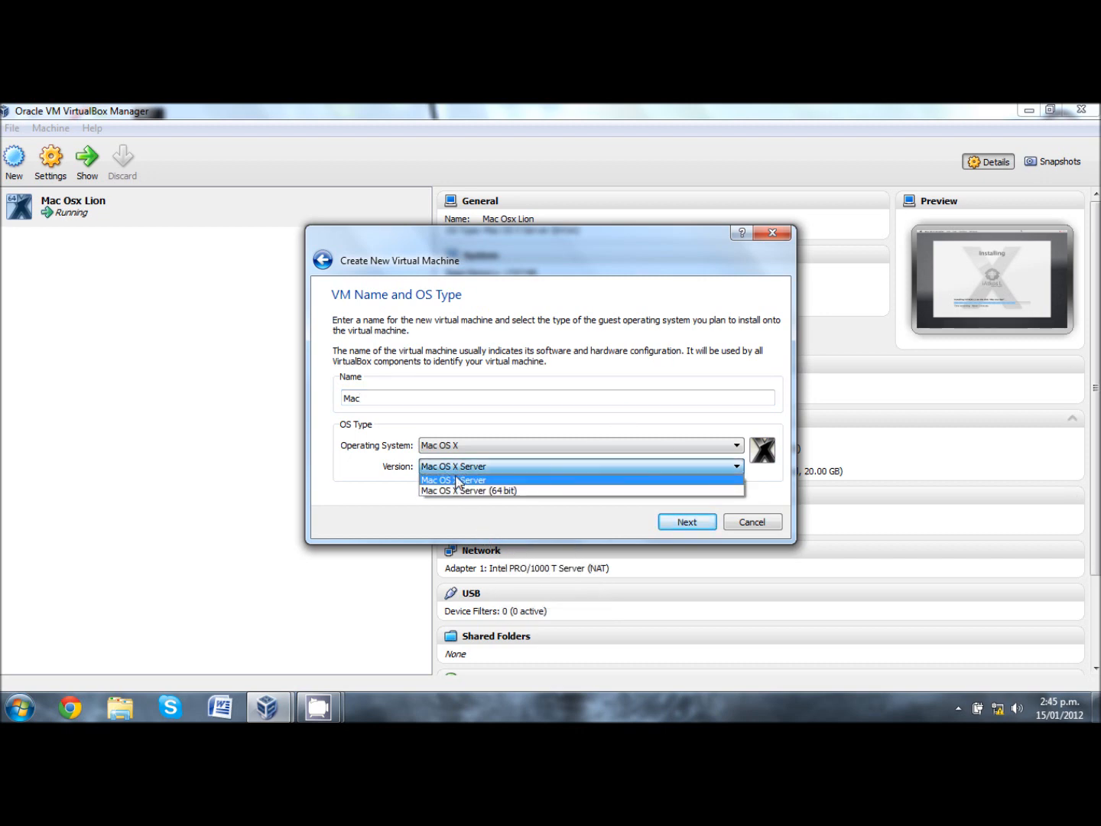
click(469, 490)
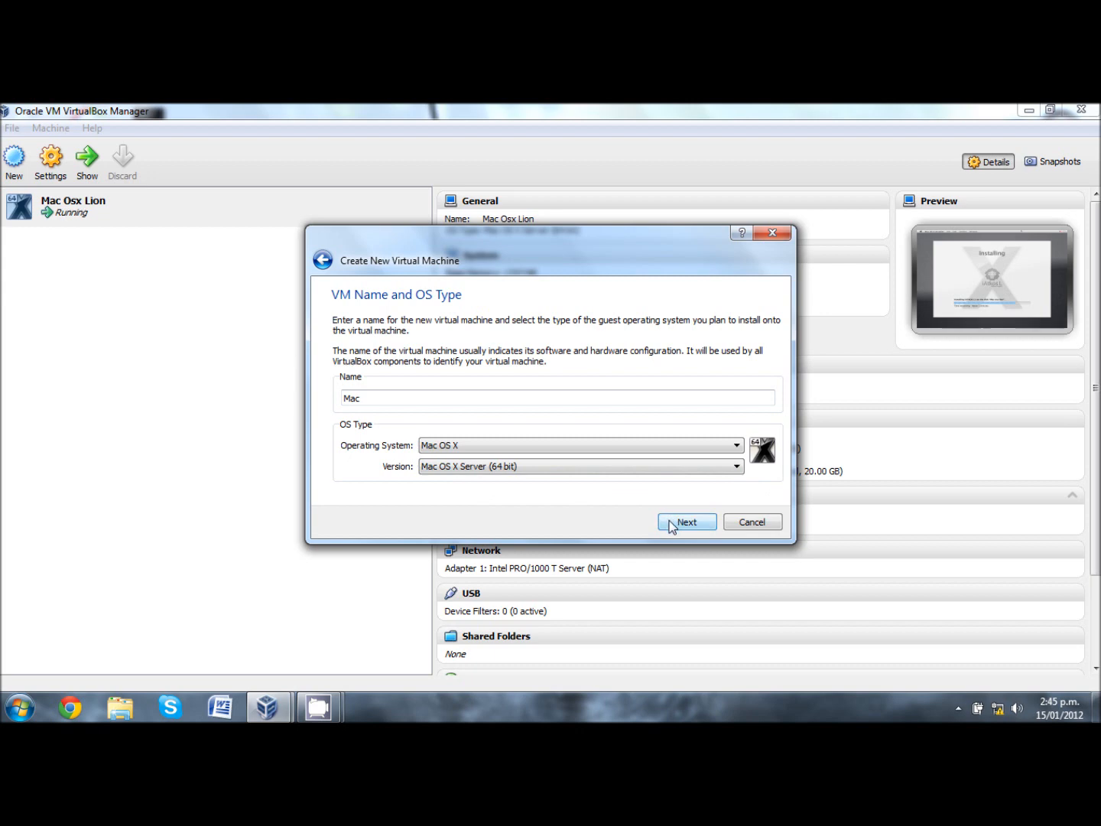
click(685, 521)
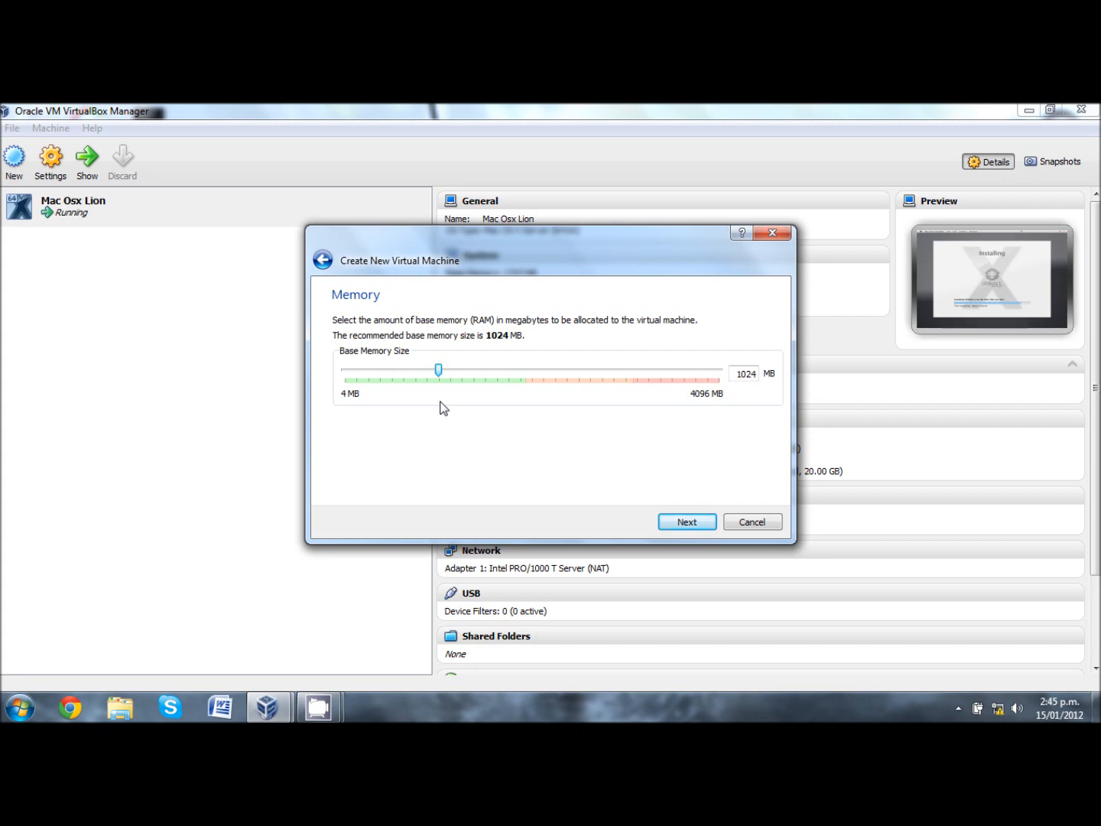
drag(438, 370, 502, 369)
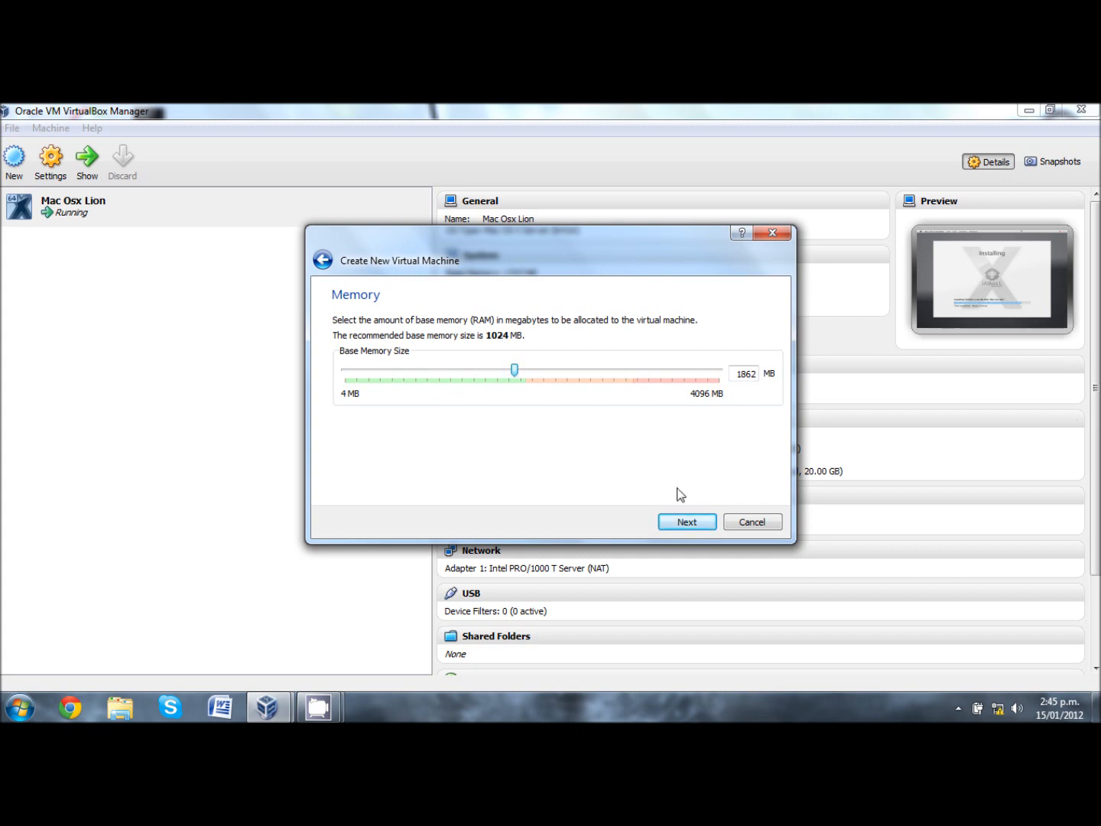
click(685, 521)
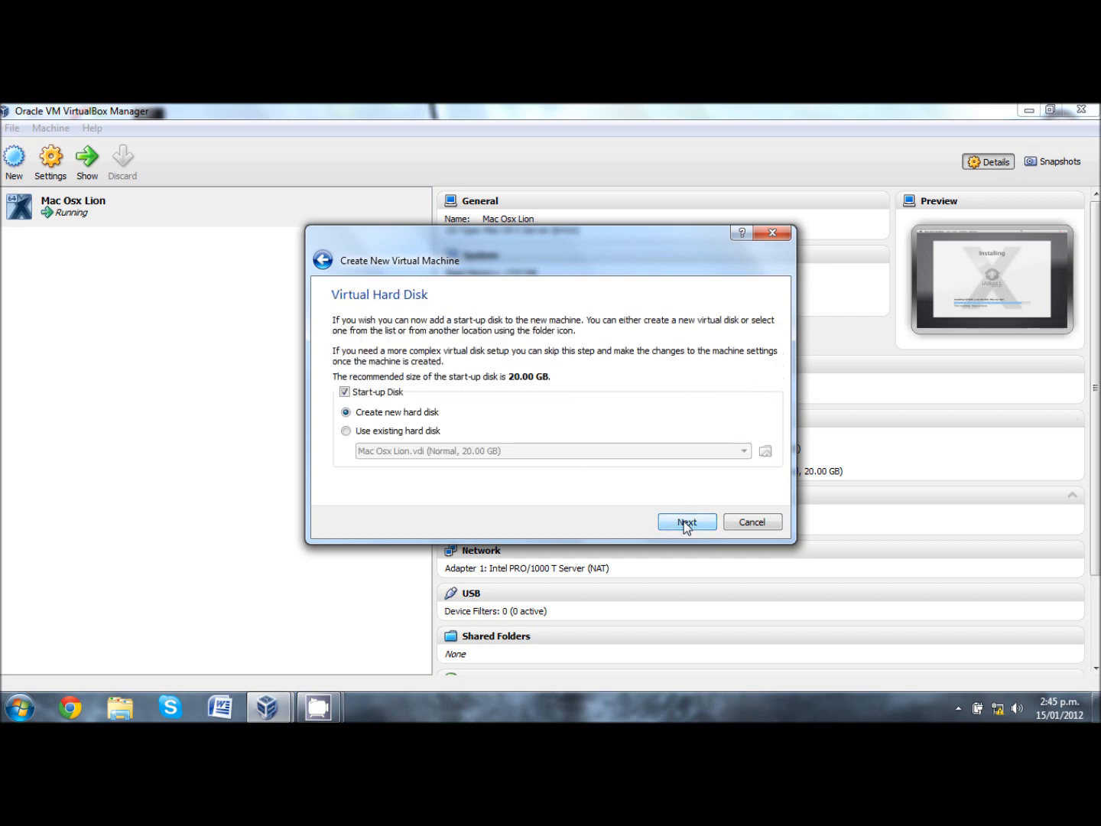
- Create a new 20 GB VDI disk named Mac and finish creating the machine
click(684, 522)
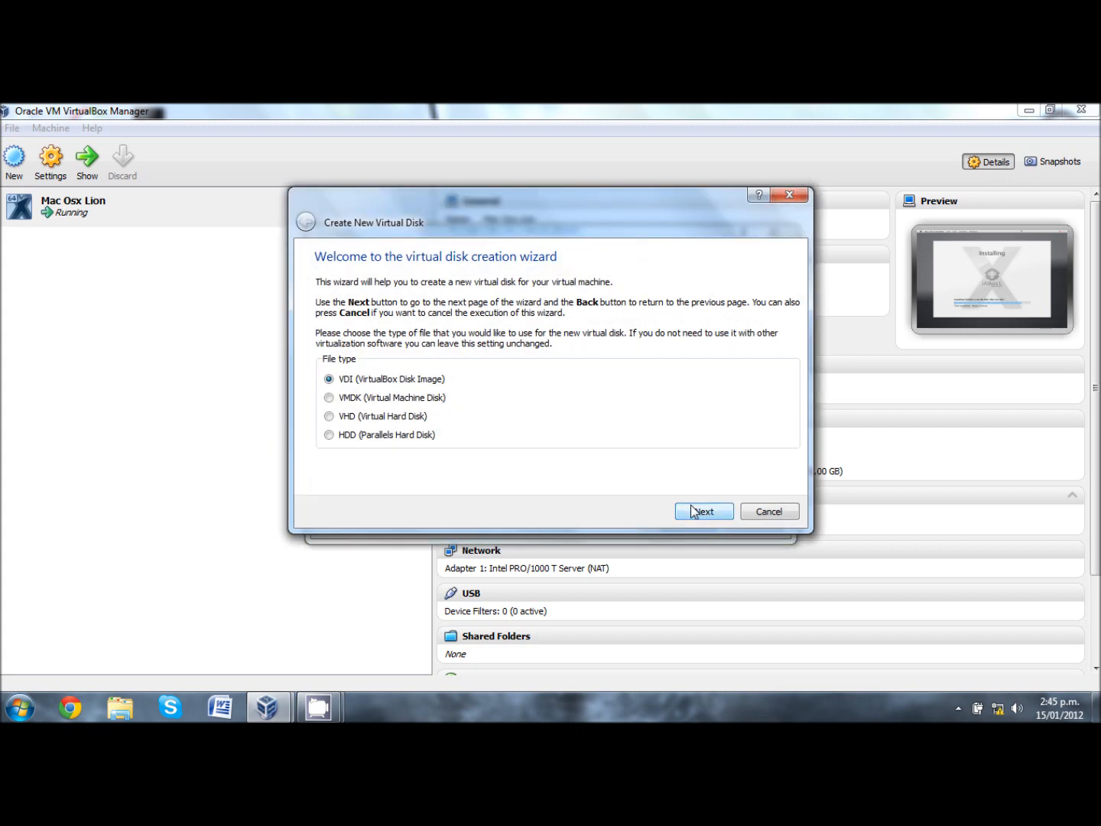
click(703, 511)
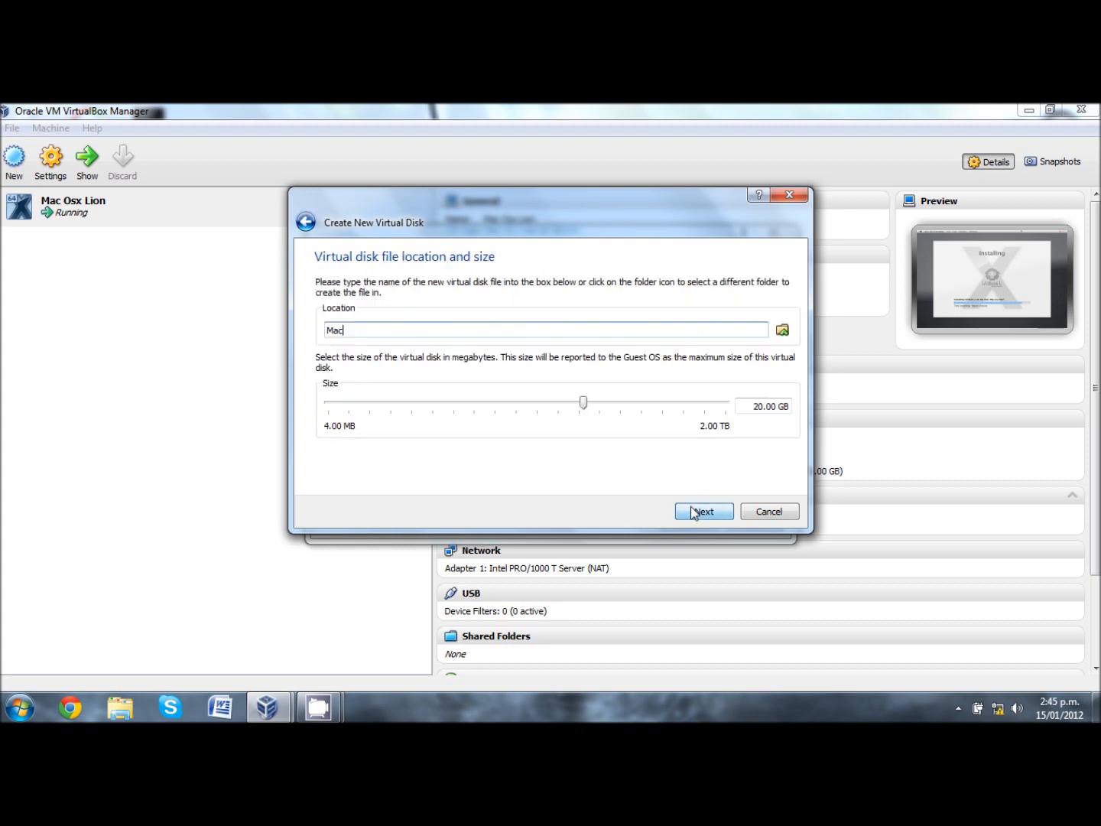
mouse_move(590, 422)
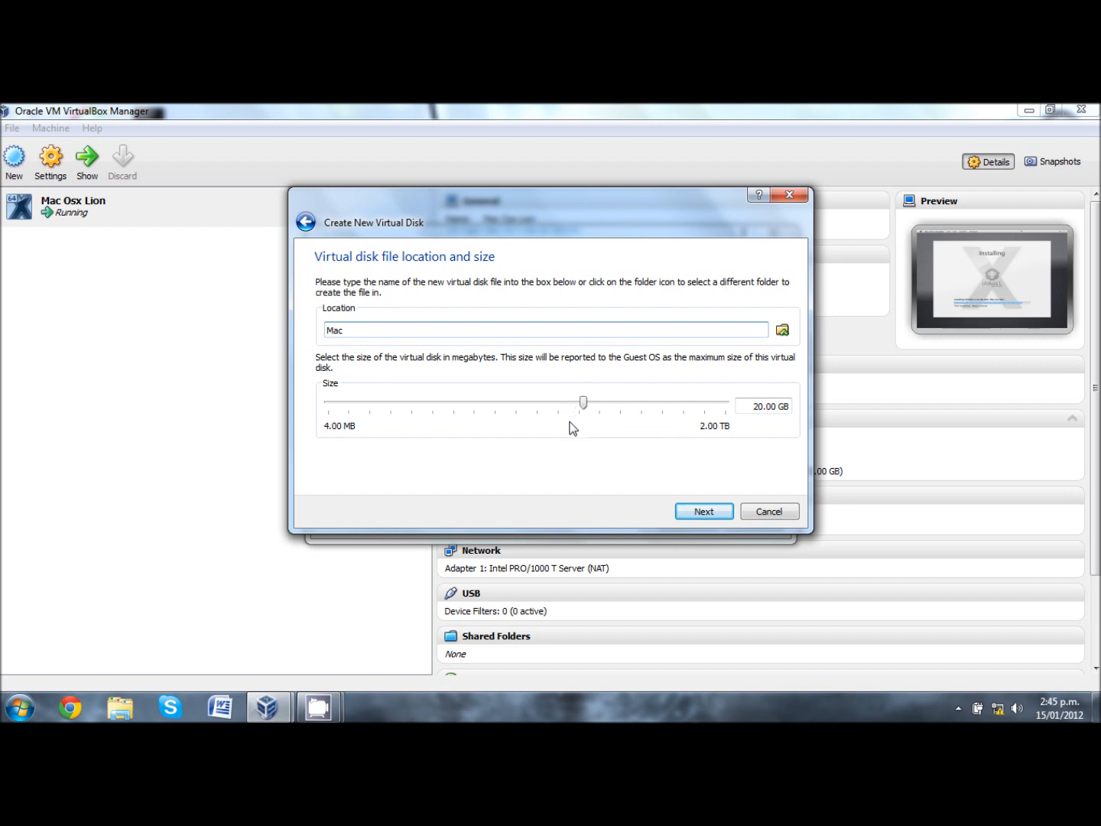
mouse_move(562, 373)
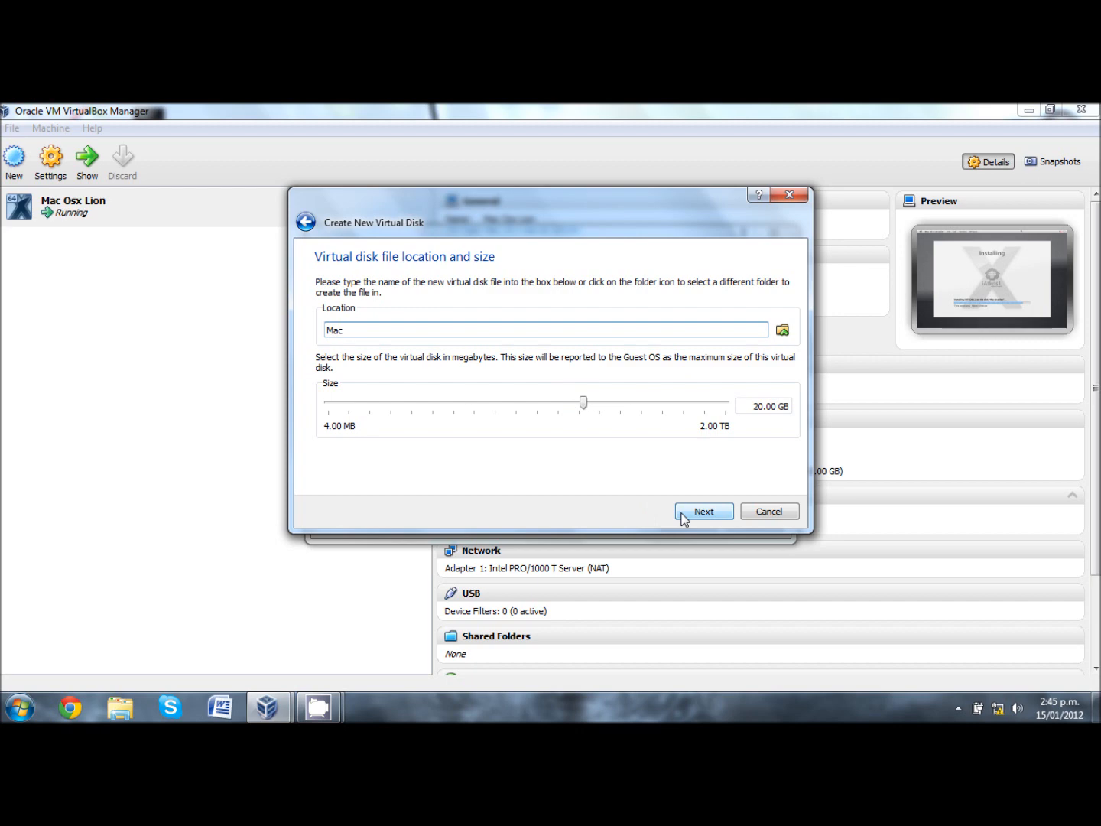
click(702, 510)
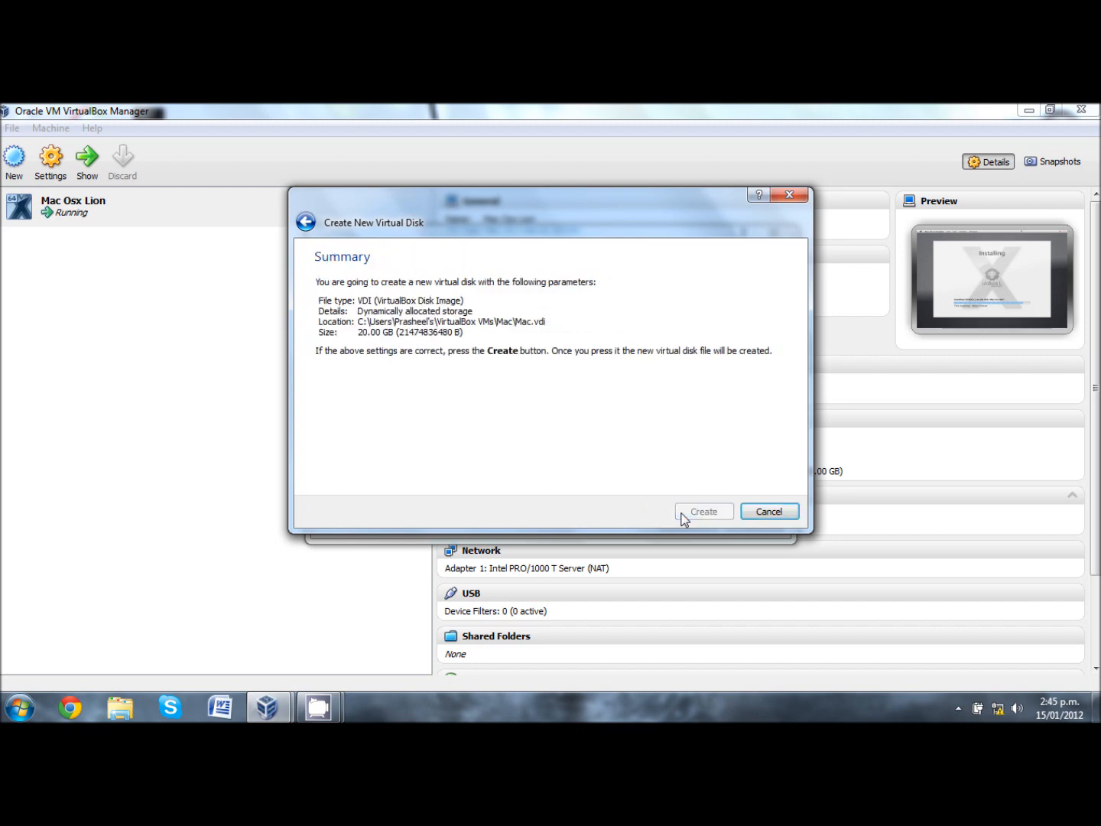
click(703, 511)
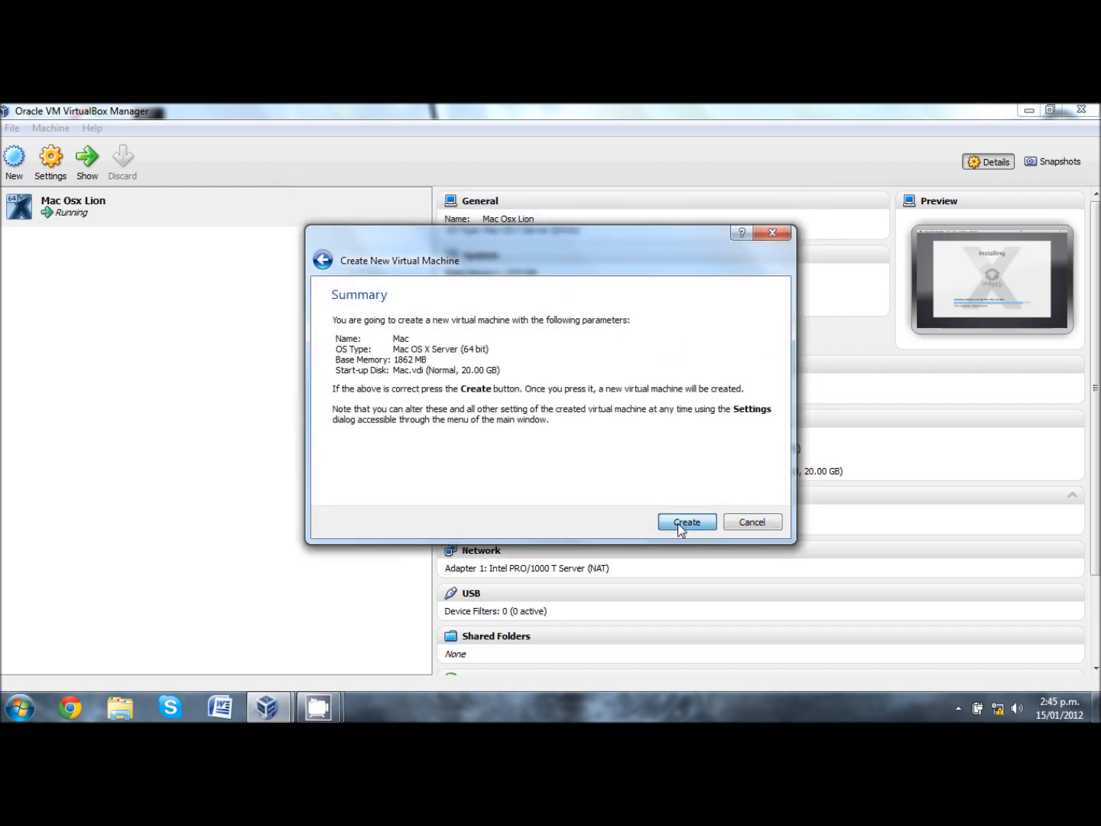
click(686, 522)
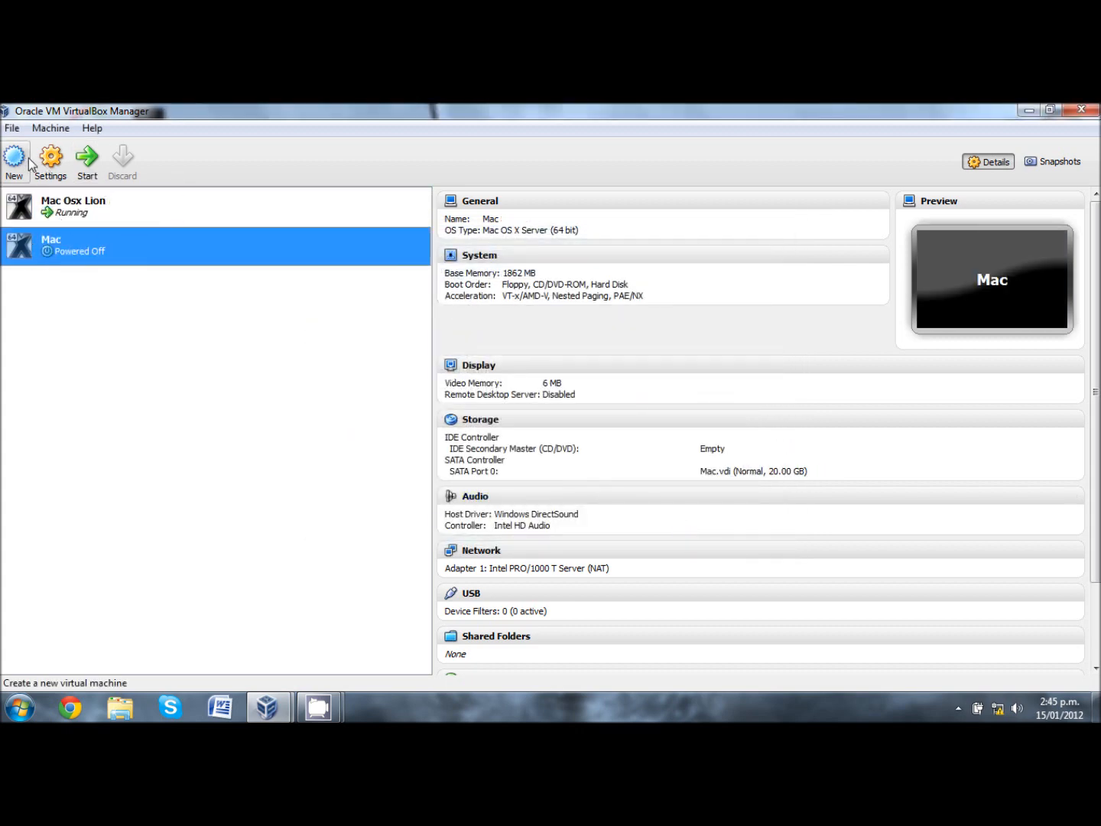
- Set the Mac machine's Processor(s) to 2 under System > Processor settings
click(50, 160)
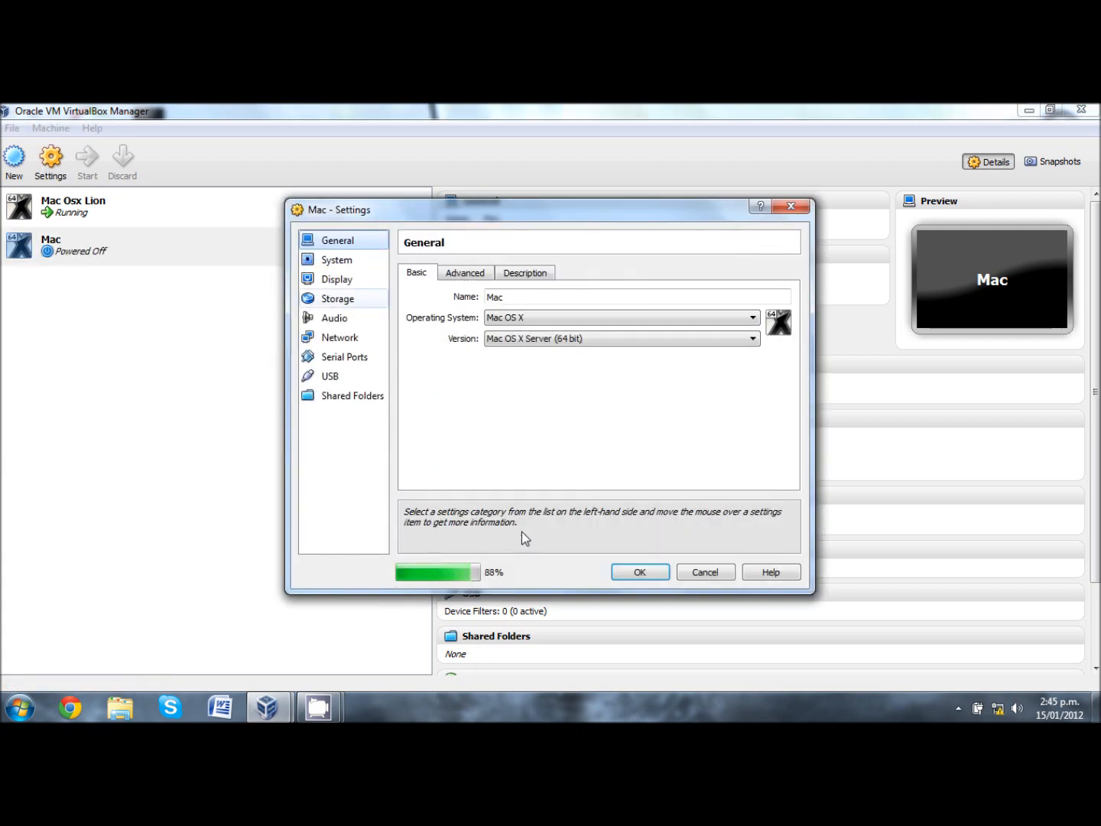
click(337, 260)
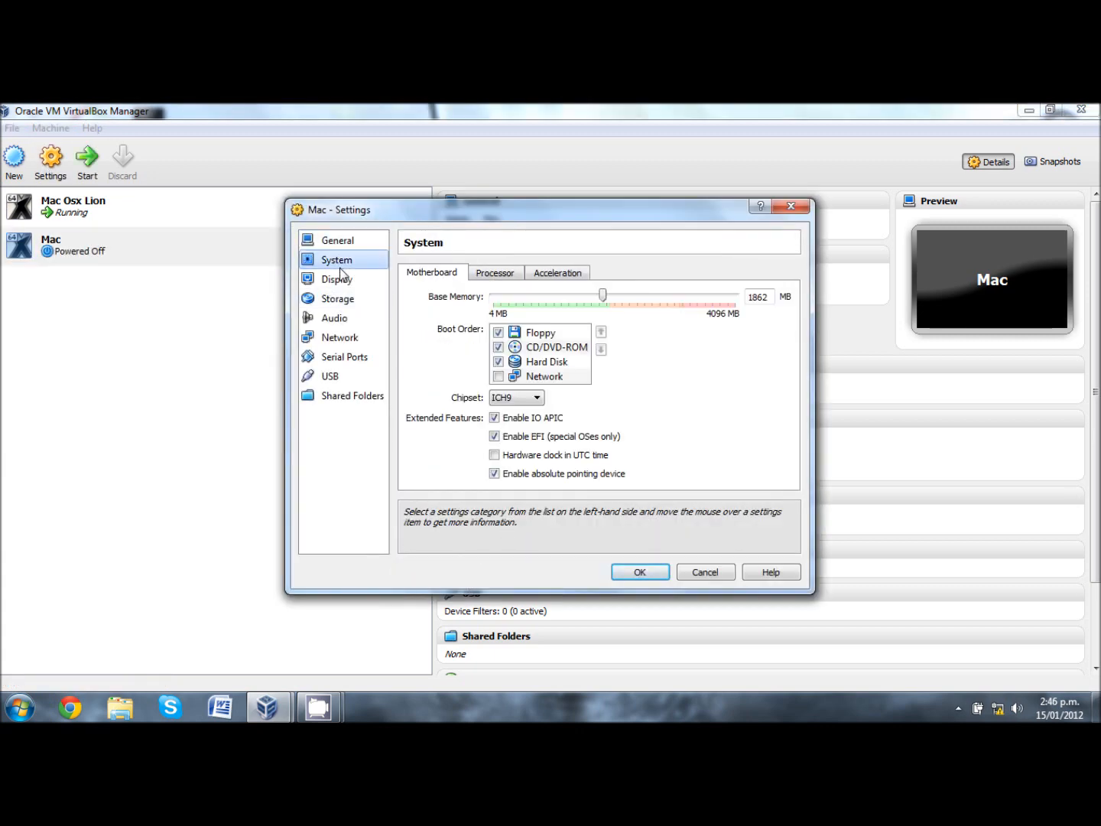
mouse_move(432, 435)
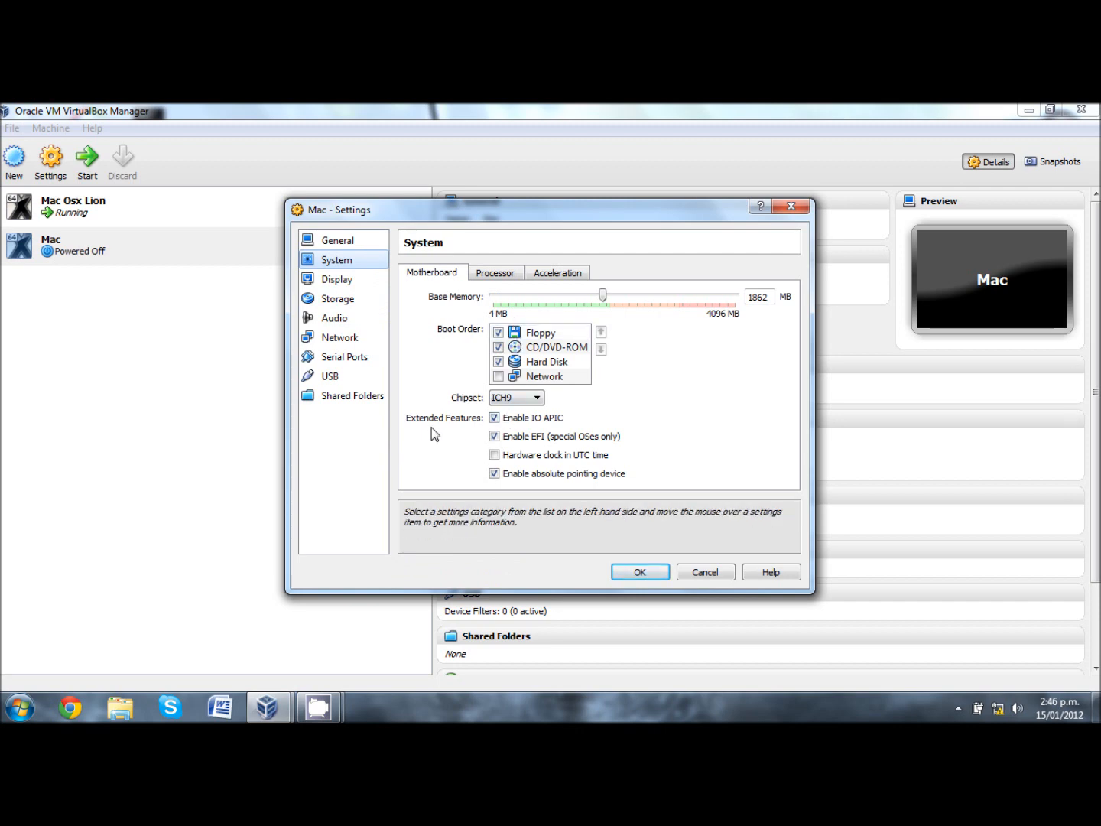
mouse_move(420, 413)
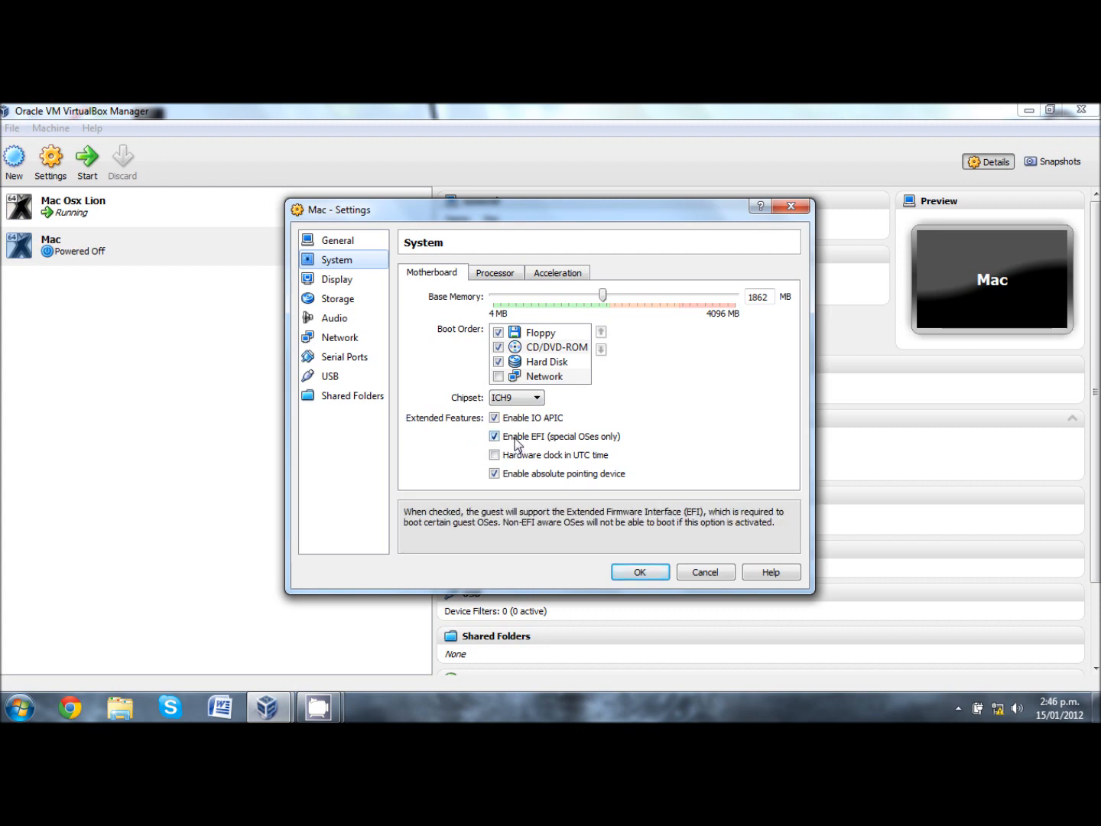
click(496, 436)
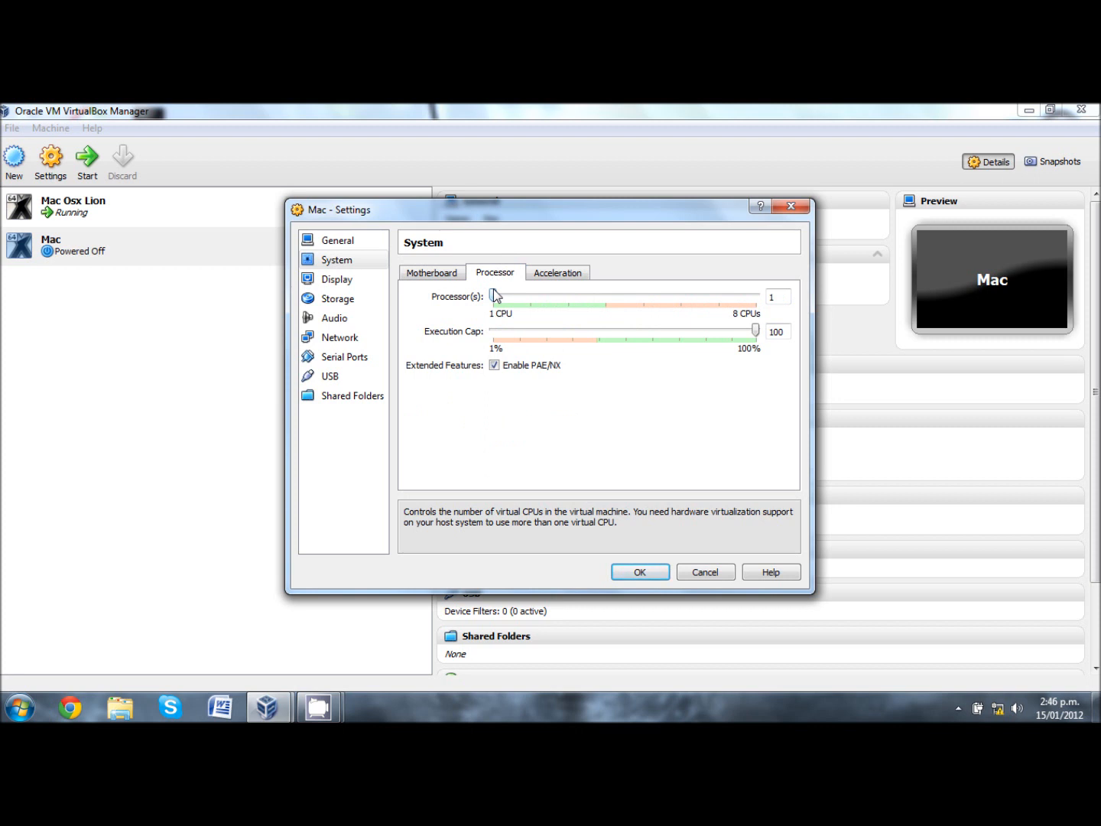
drag(495, 296, 530, 296)
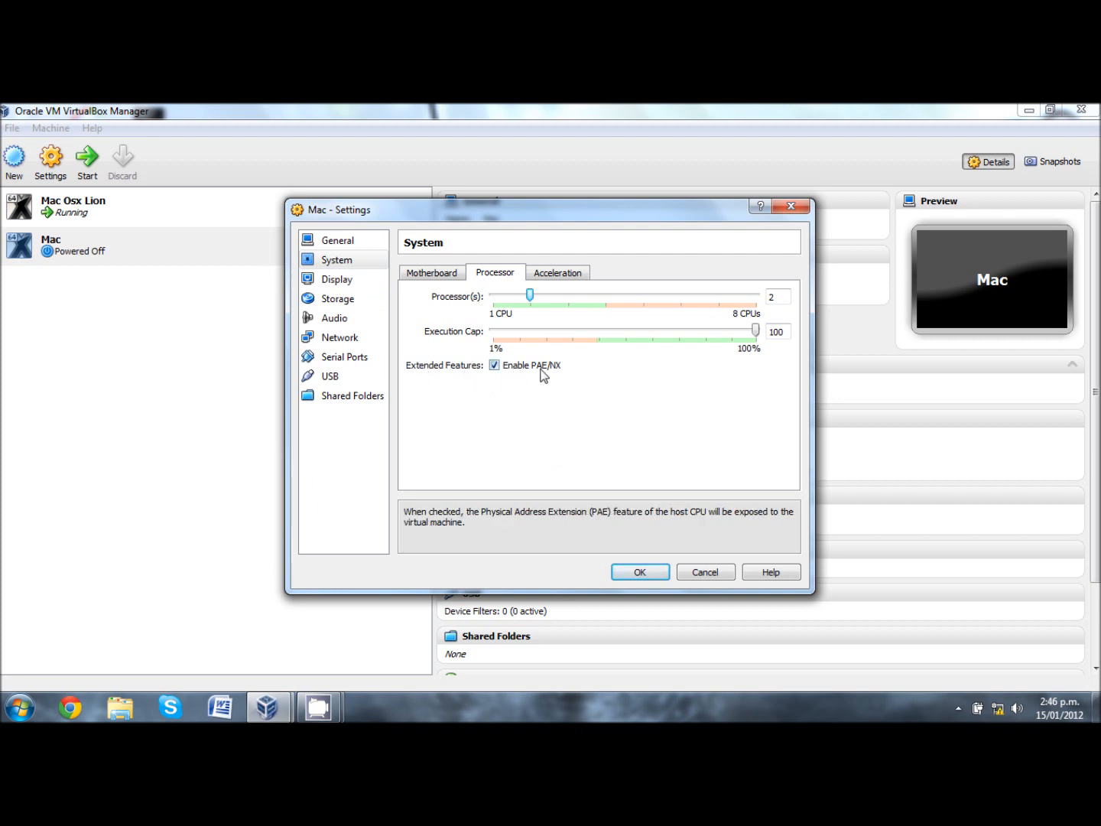
mouse_move(478, 361)
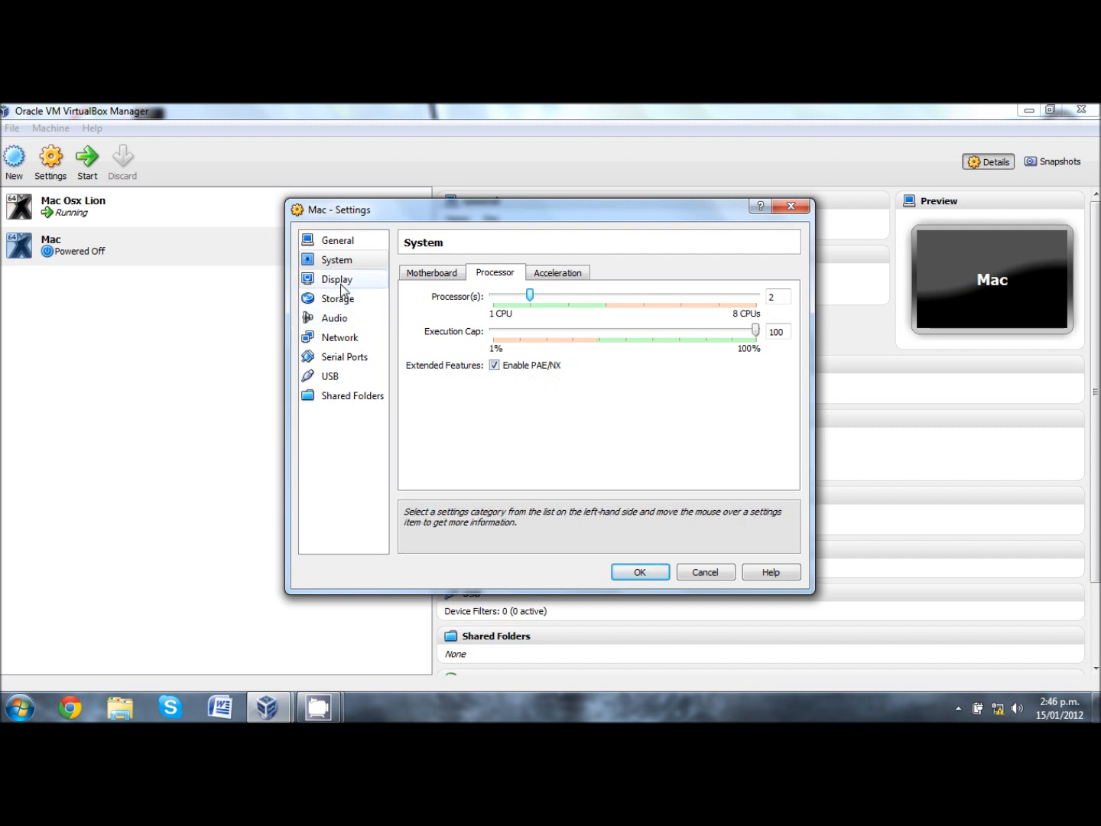
- Attach iATKOS_L1.dmg to the empty IDE CD/DVD slot in Storage and save the settings
click(337, 278)
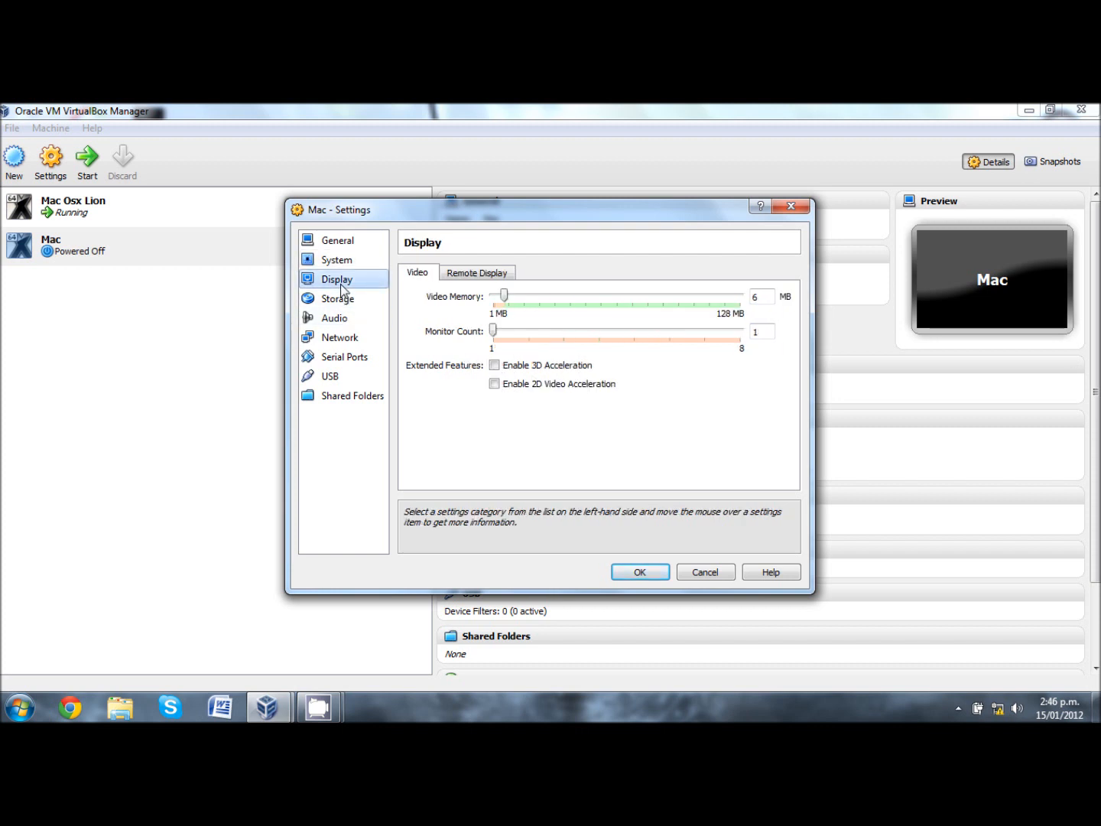
click(337, 298)
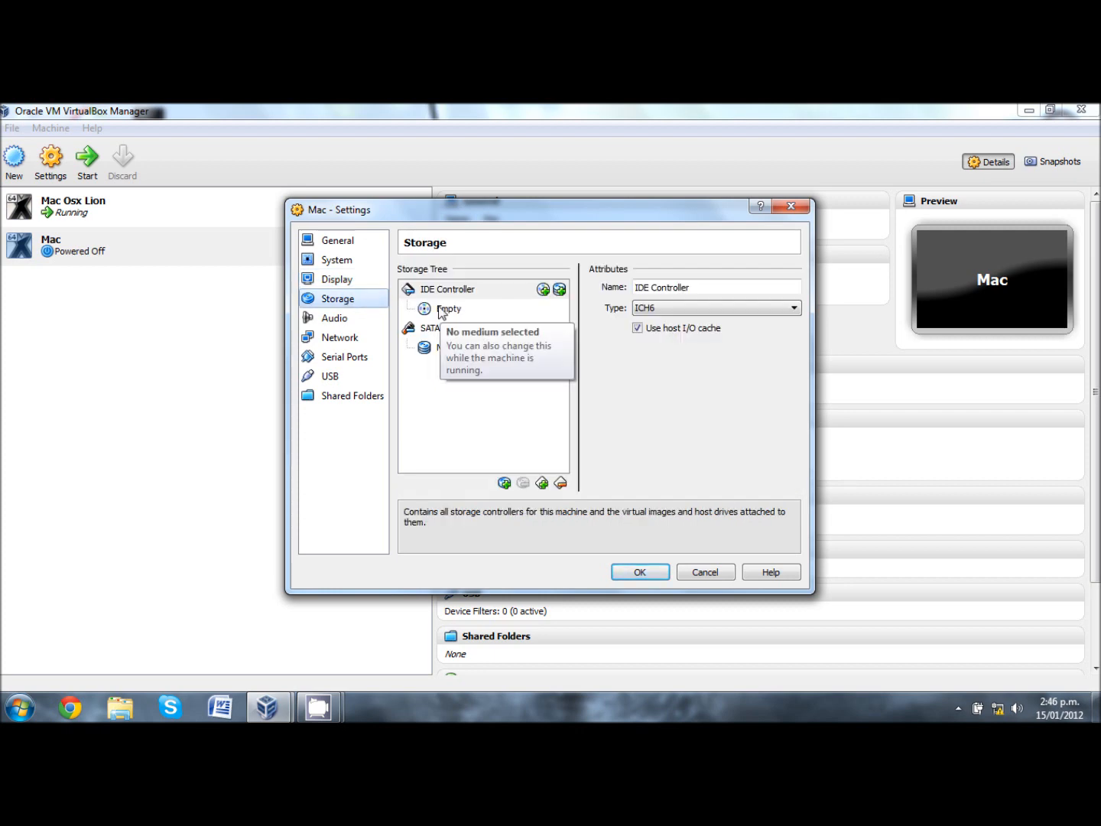
click(449, 308)
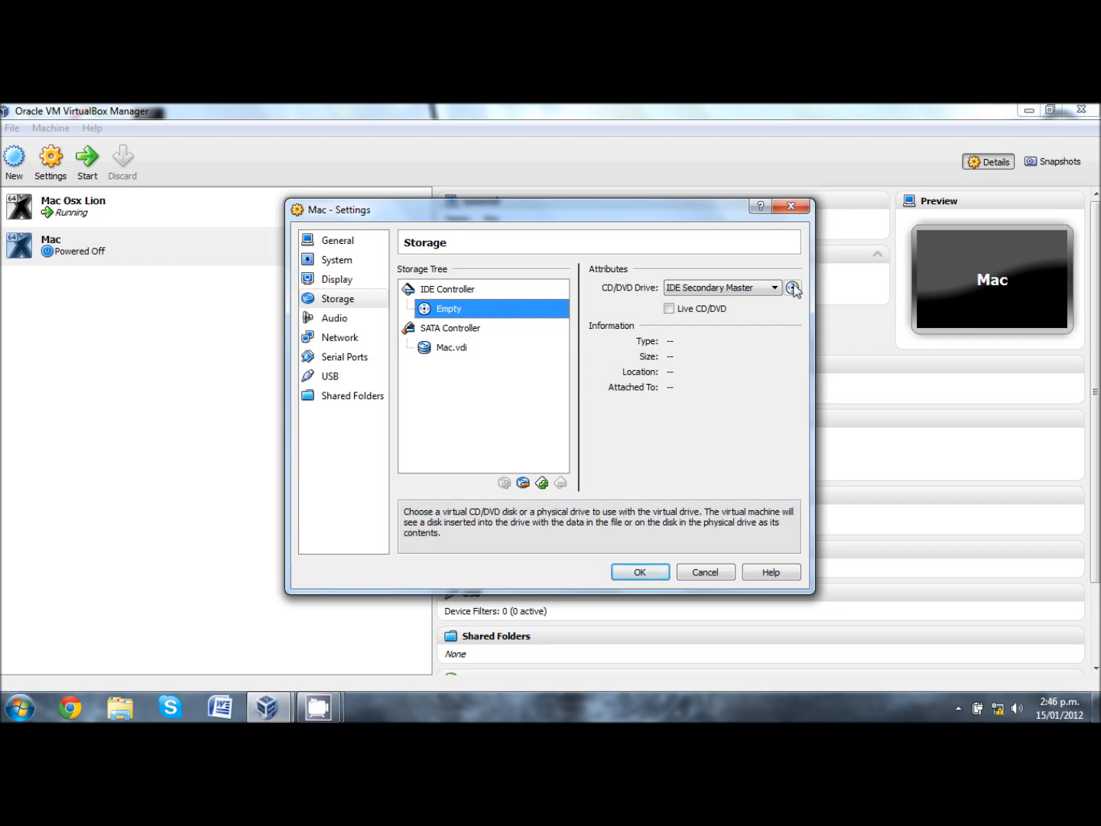
click(793, 287)
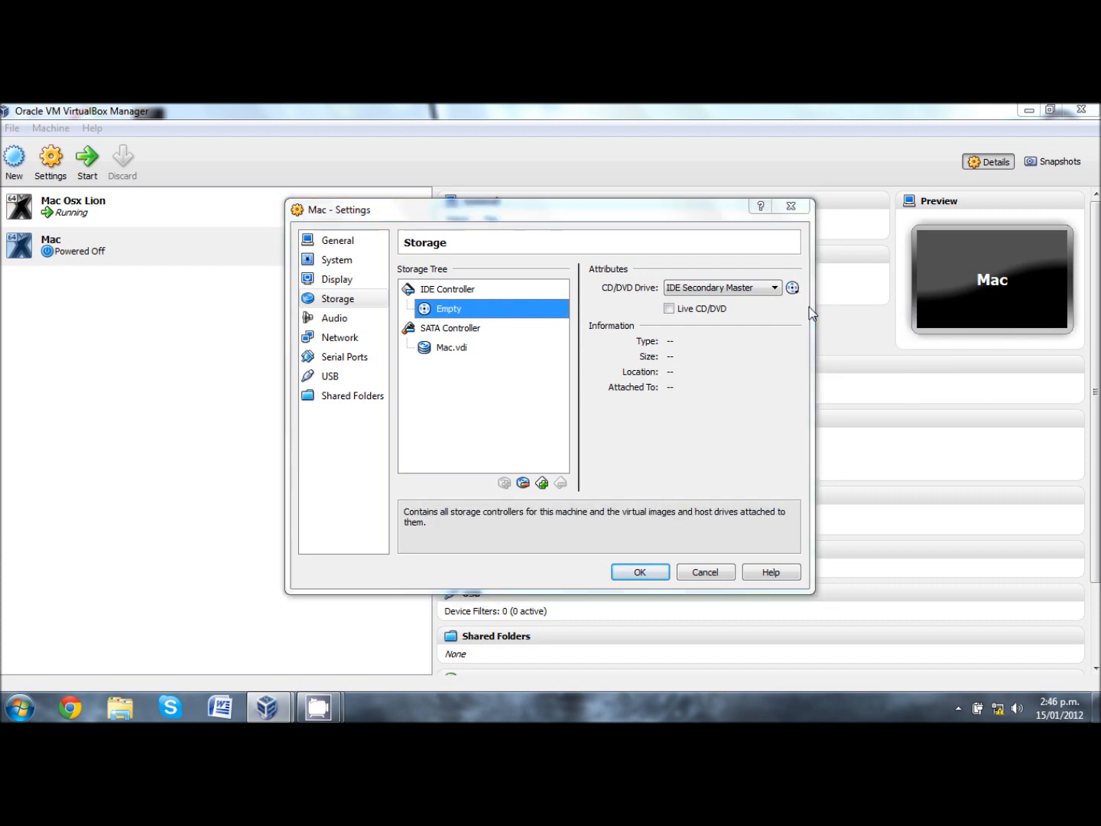
click(792, 287)
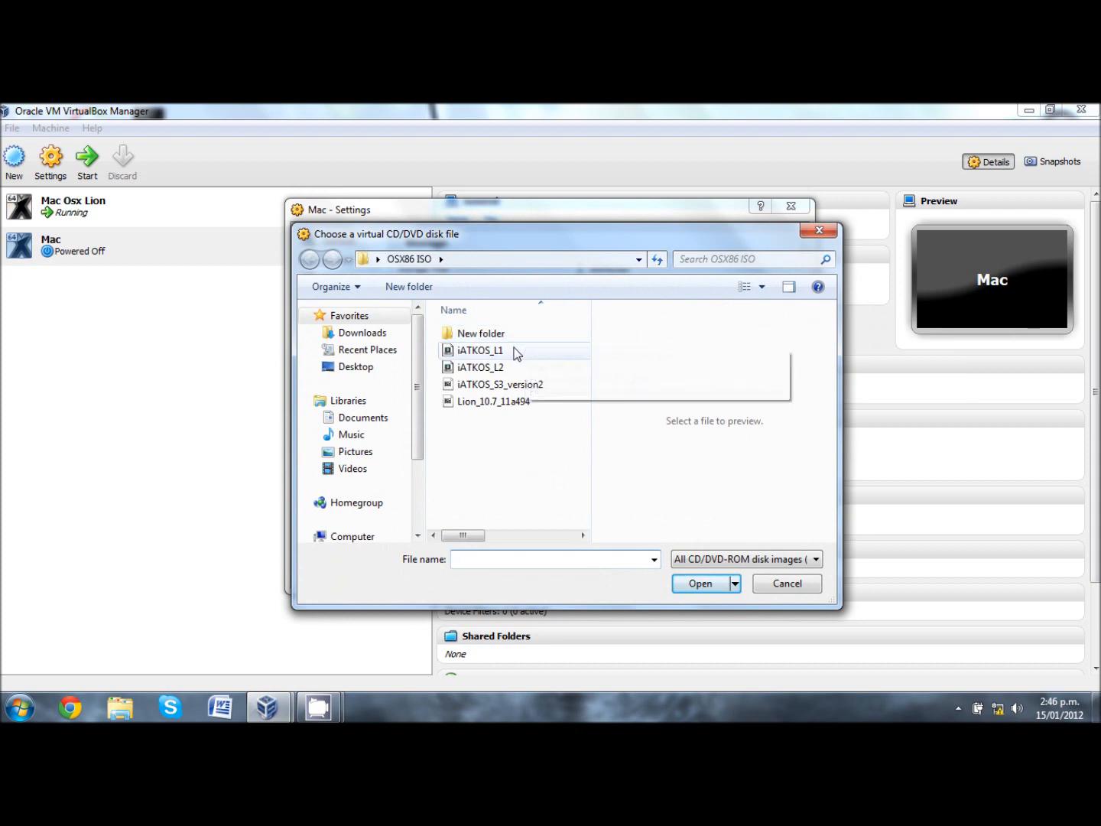
click(480, 350)
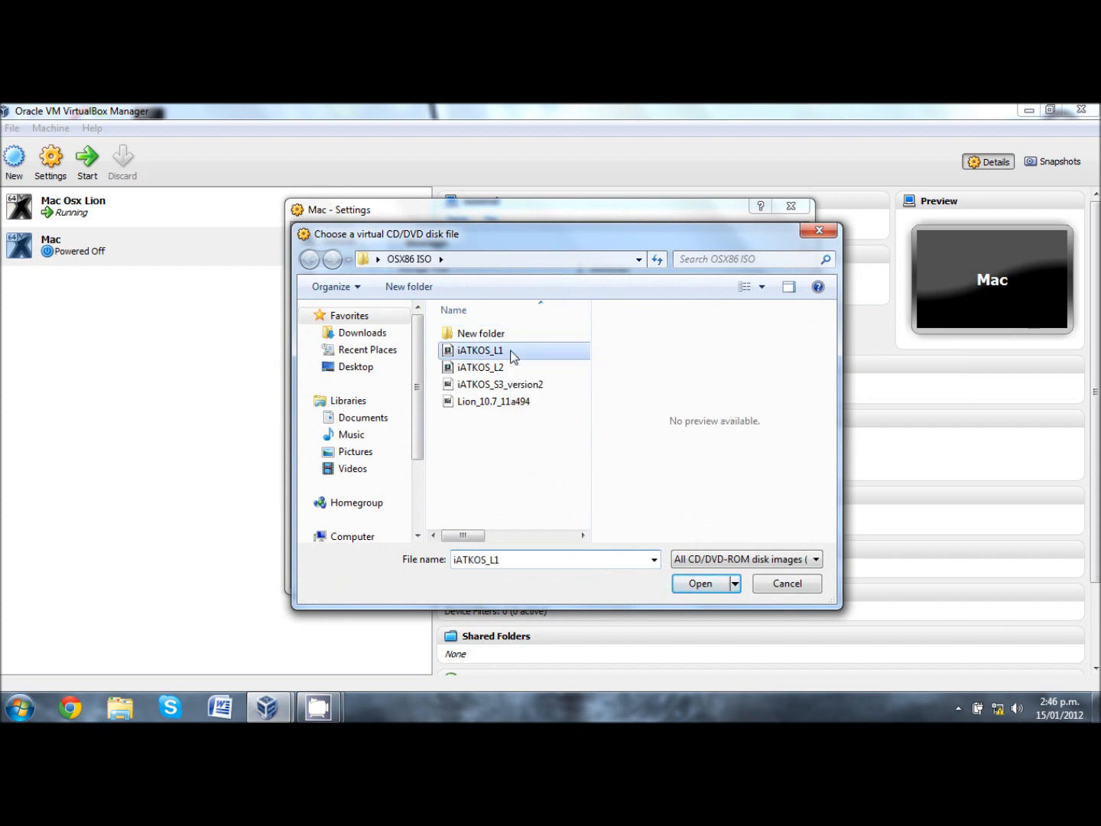
click(699, 582)
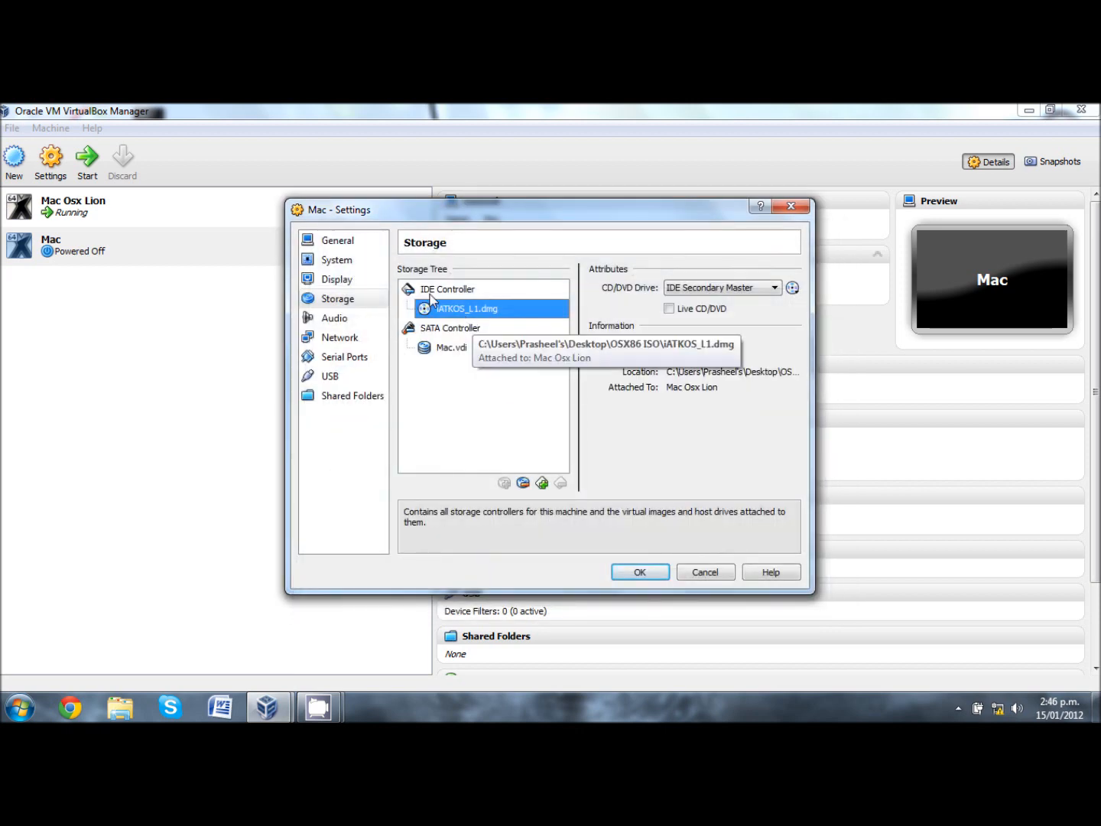
mouse_move(571, 447)
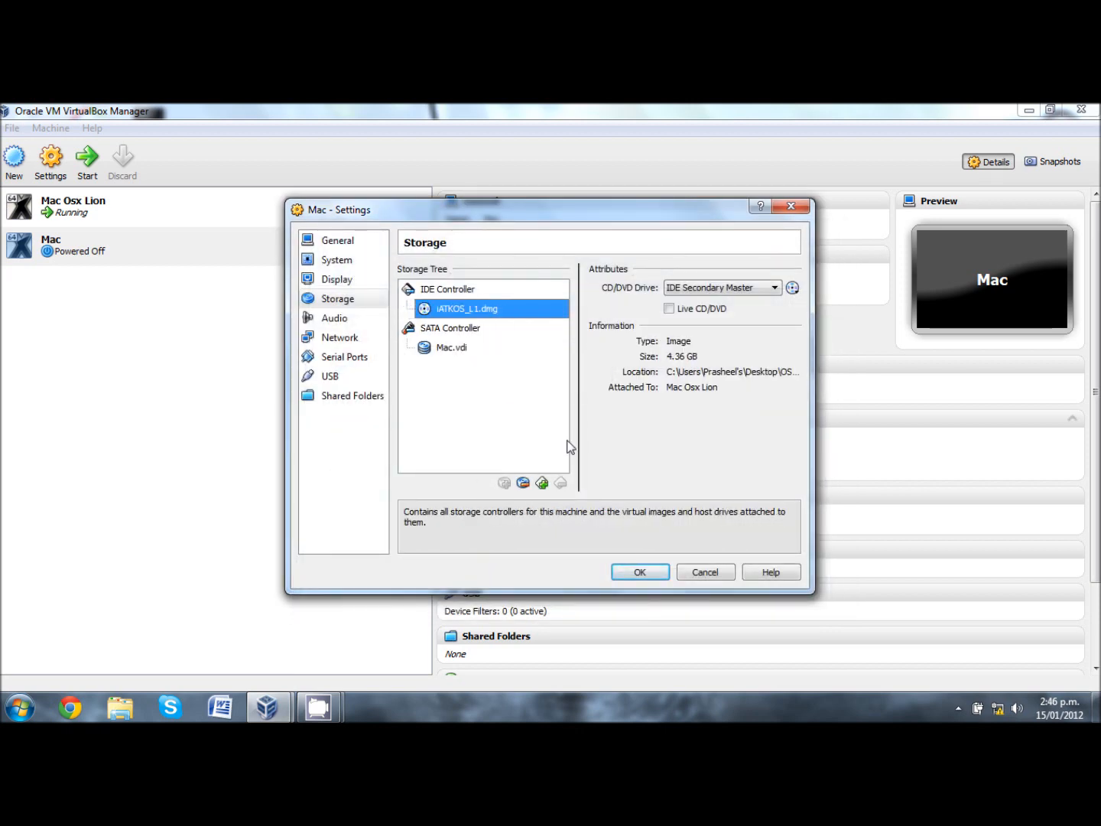
click(639, 571)
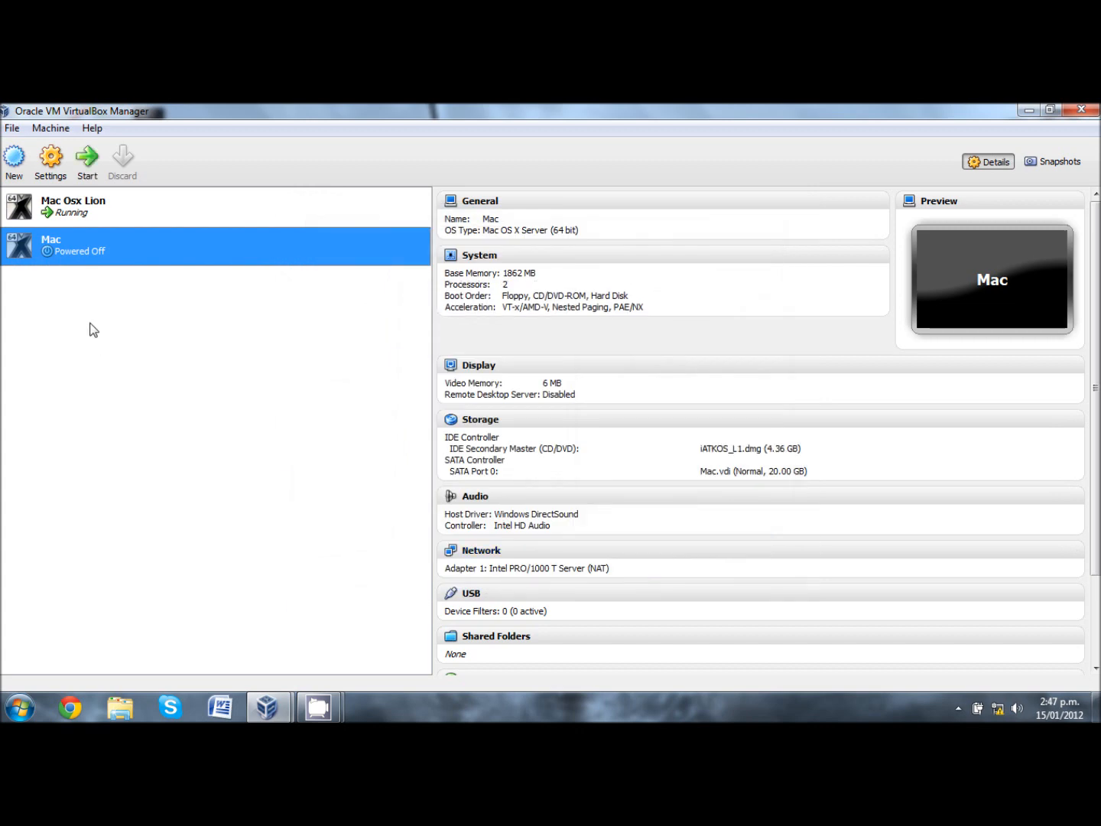
mouse_move(87, 160)
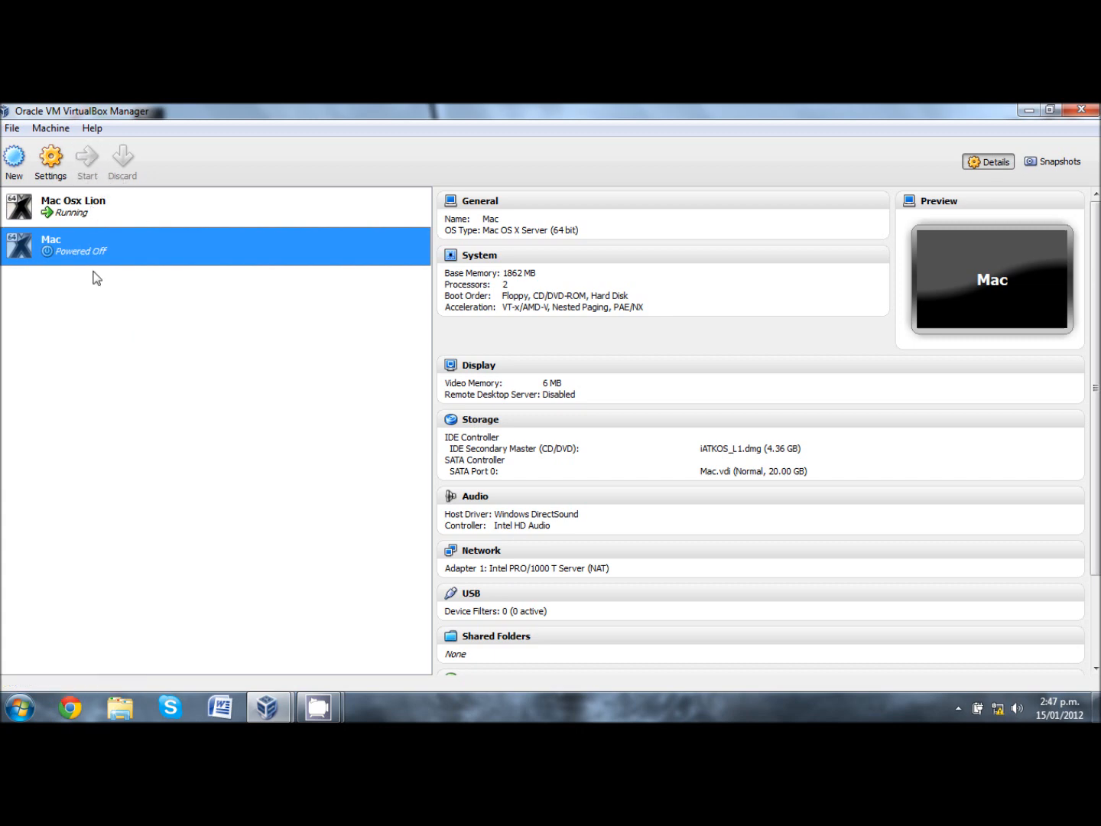
- Start the Mac virtual machine from the toolbar
click(86, 159)
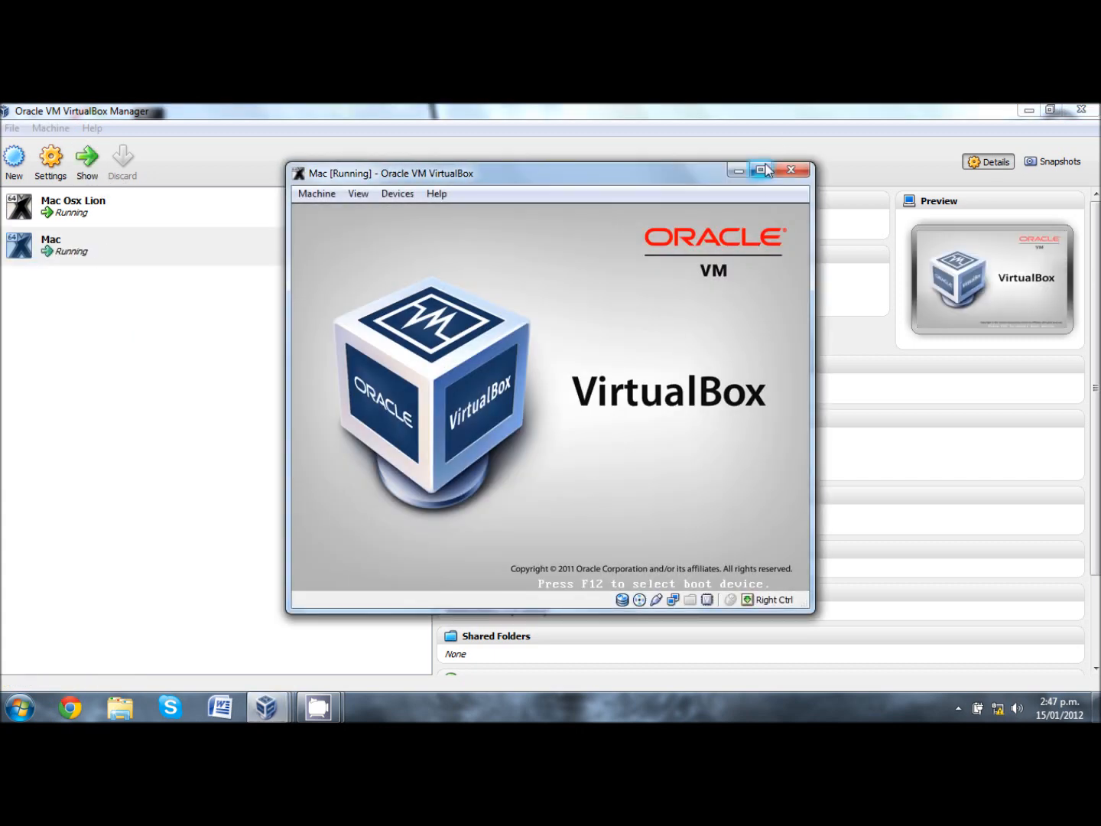
- Maximize the Mac VM window and boot from the iATKOS L1 disc
click(316, 193)
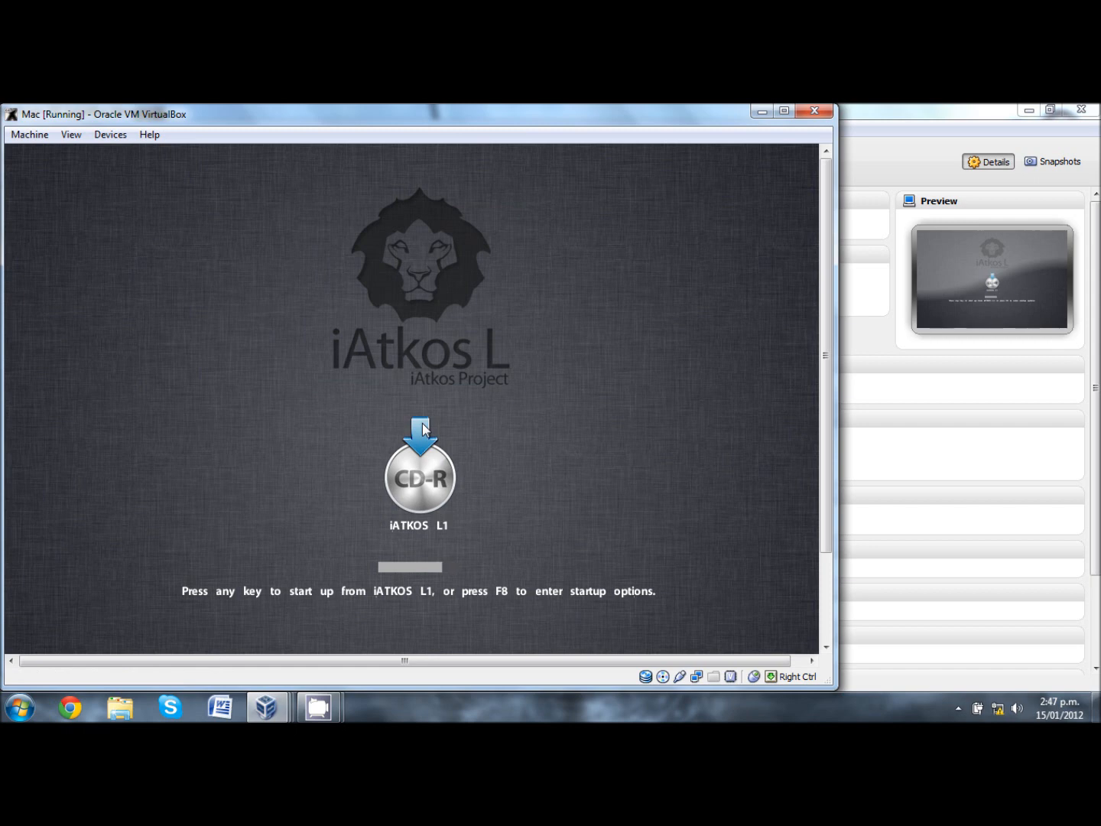
key(enter)
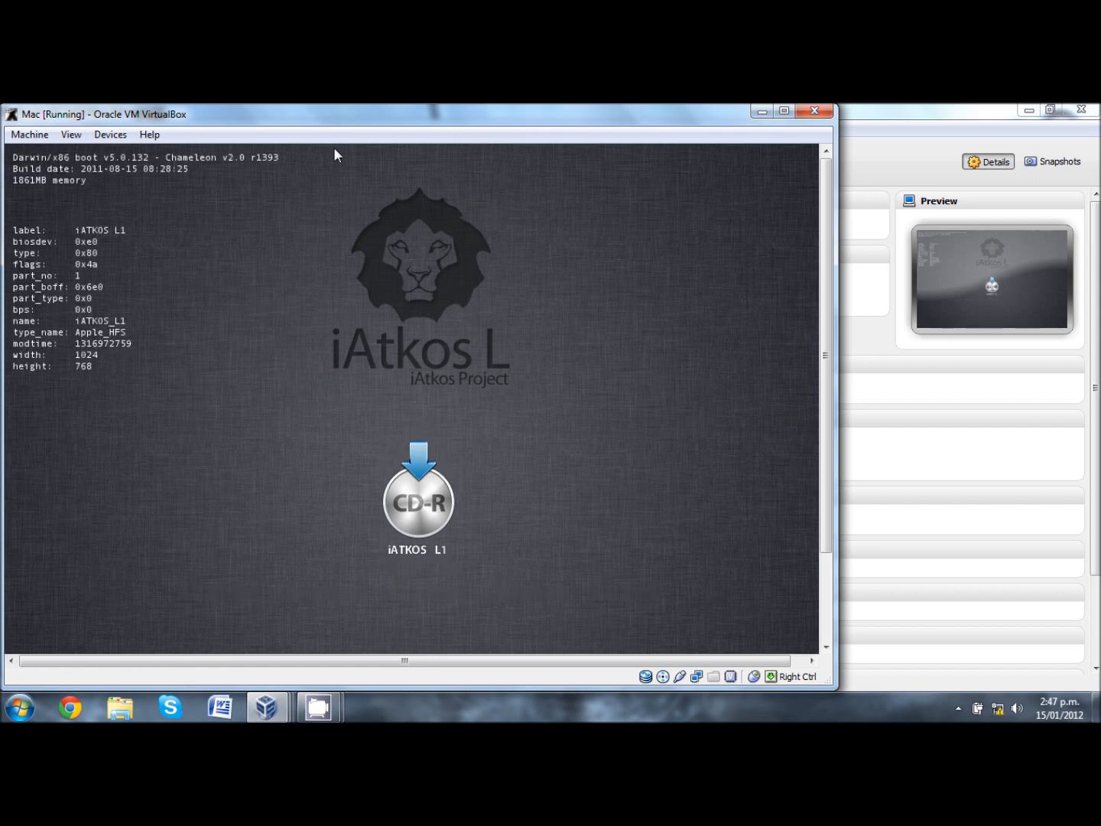
click(29, 135)
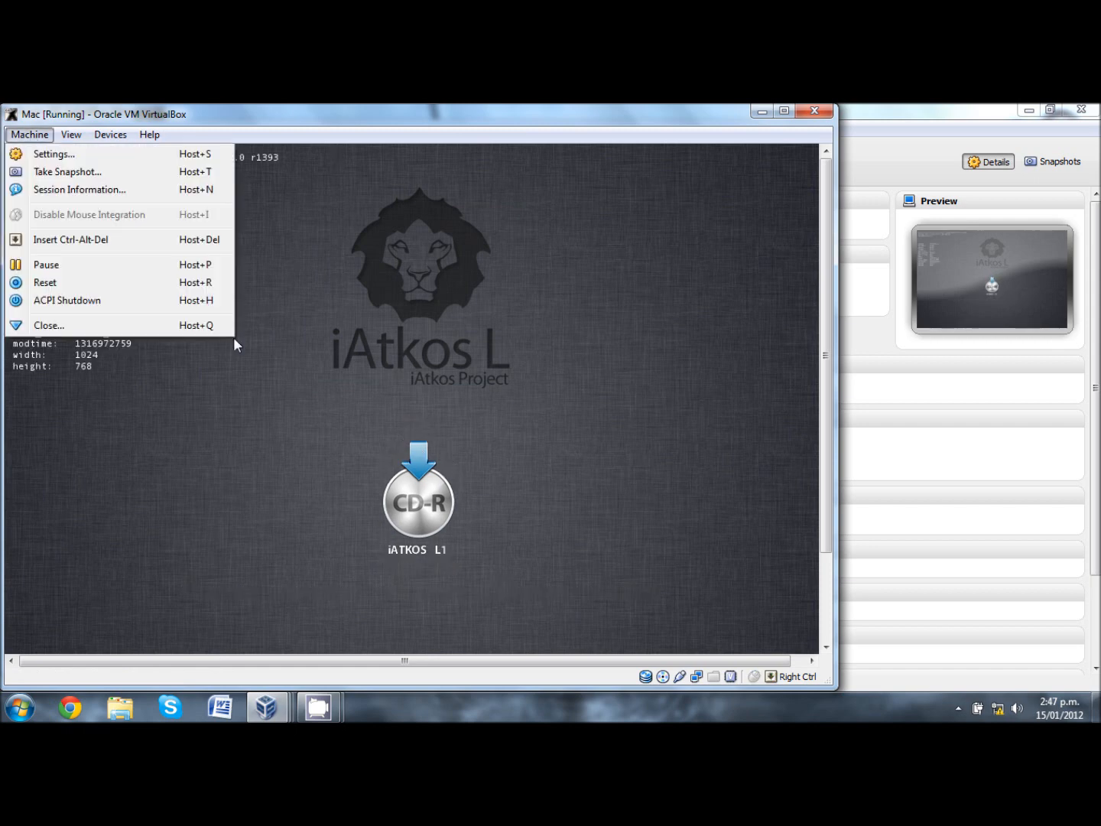
- Switch the Mac VM to fullscreen mode via the View menu
click(70, 135)
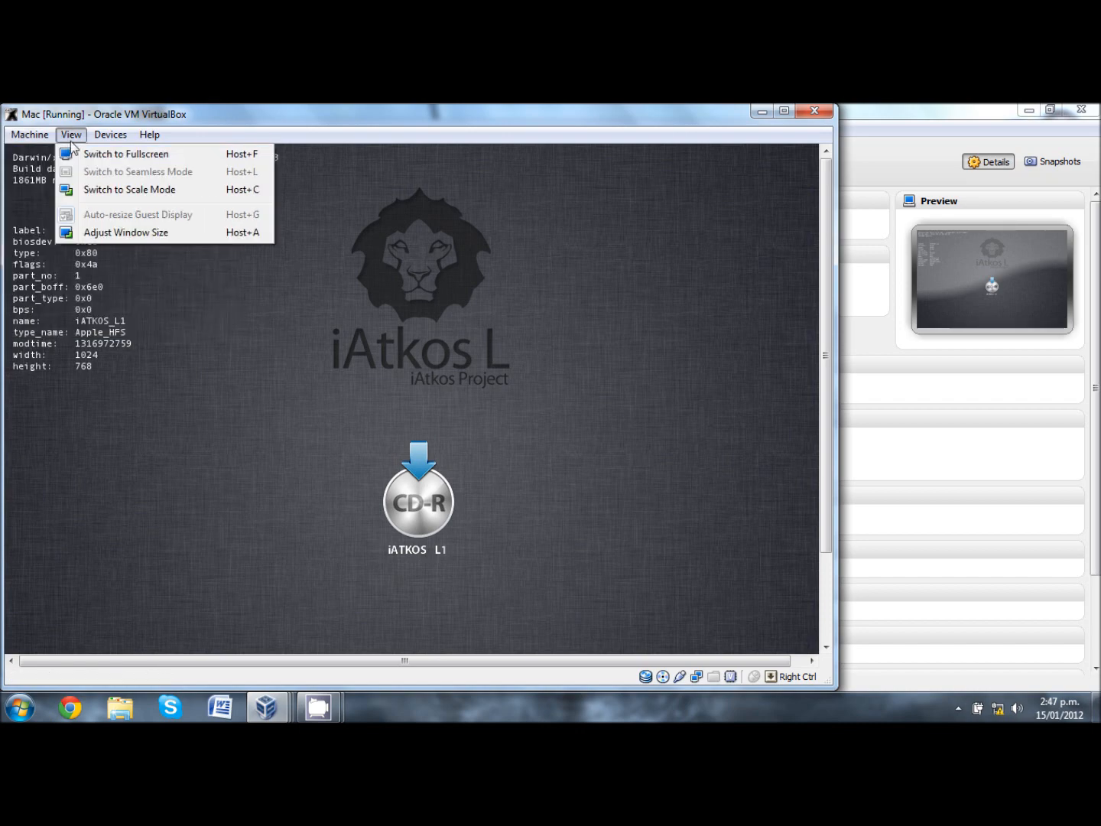
click(126, 153)
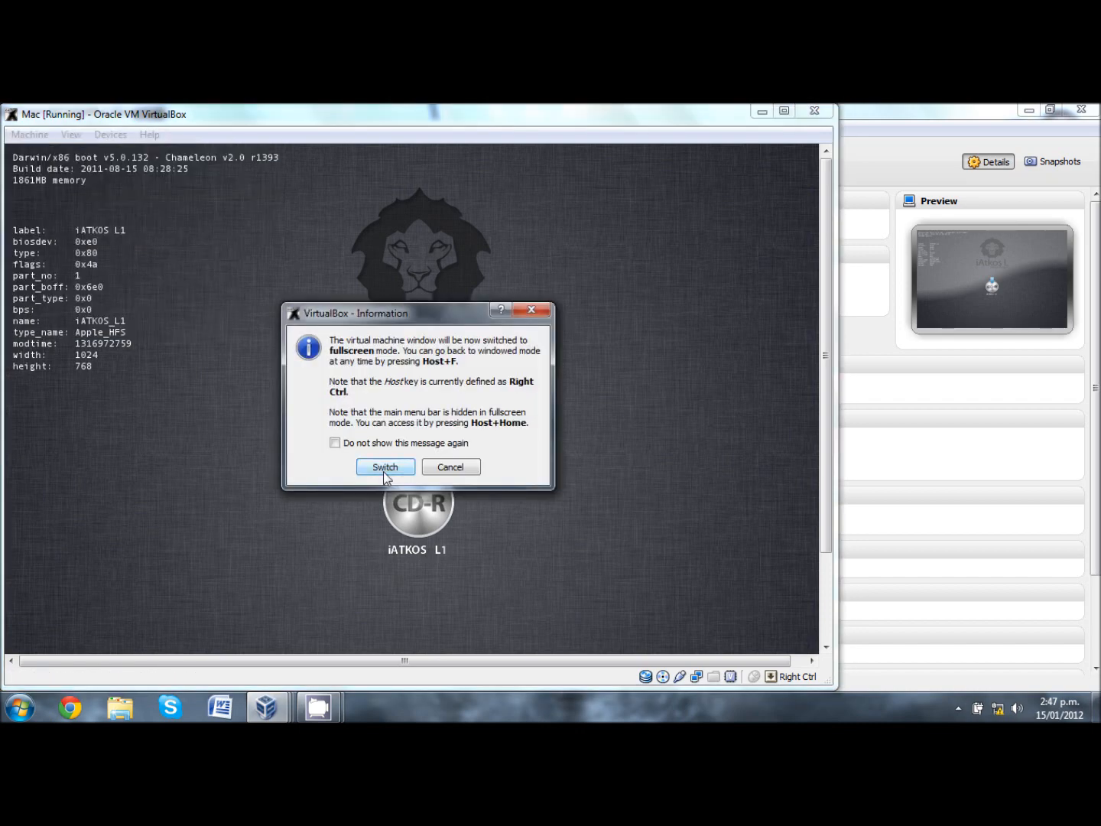
click(385, 467)
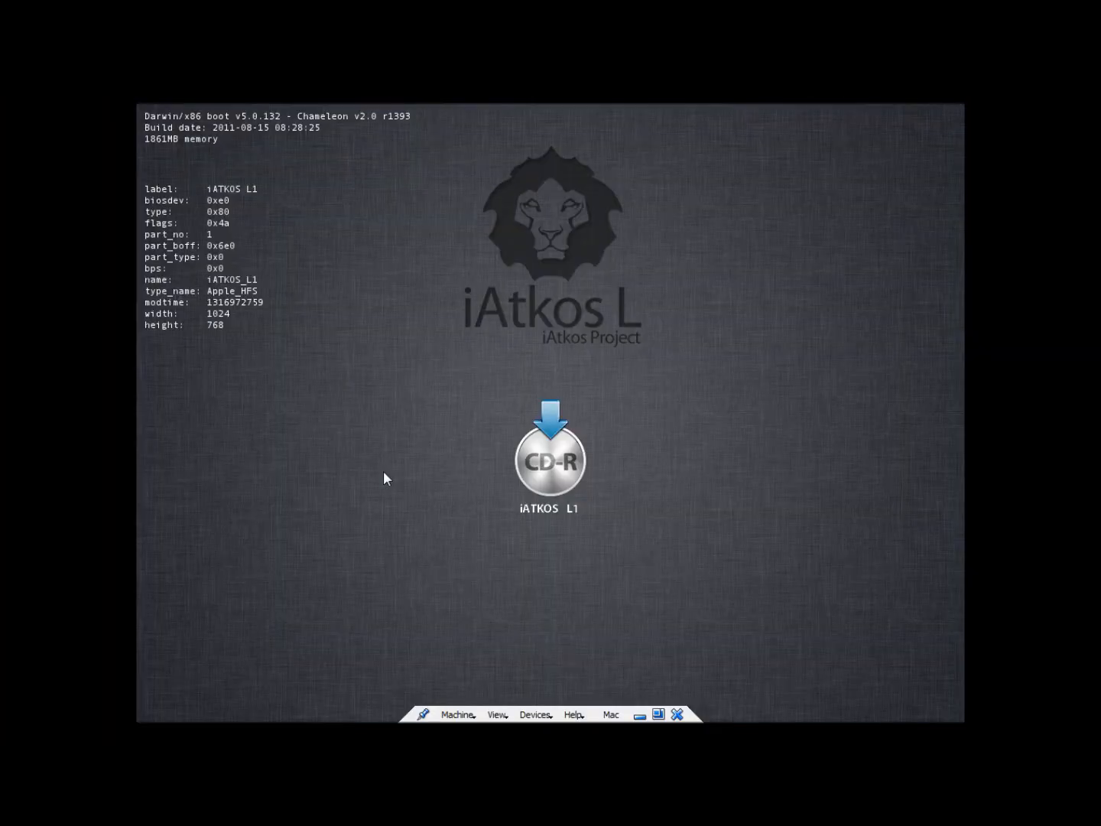
mouse_move(448, 479)
text(bus)
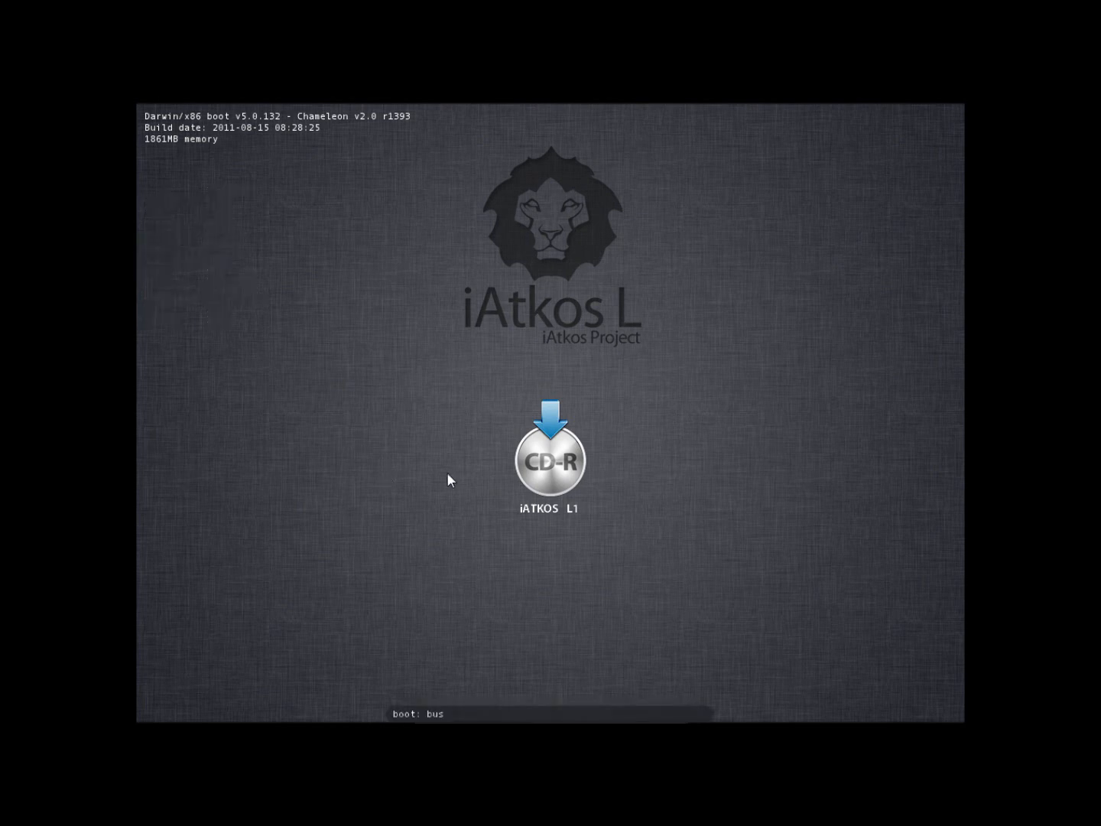
- Boot the installer with busratio=20 and dismiss the mouse integration notice
text(ratio)
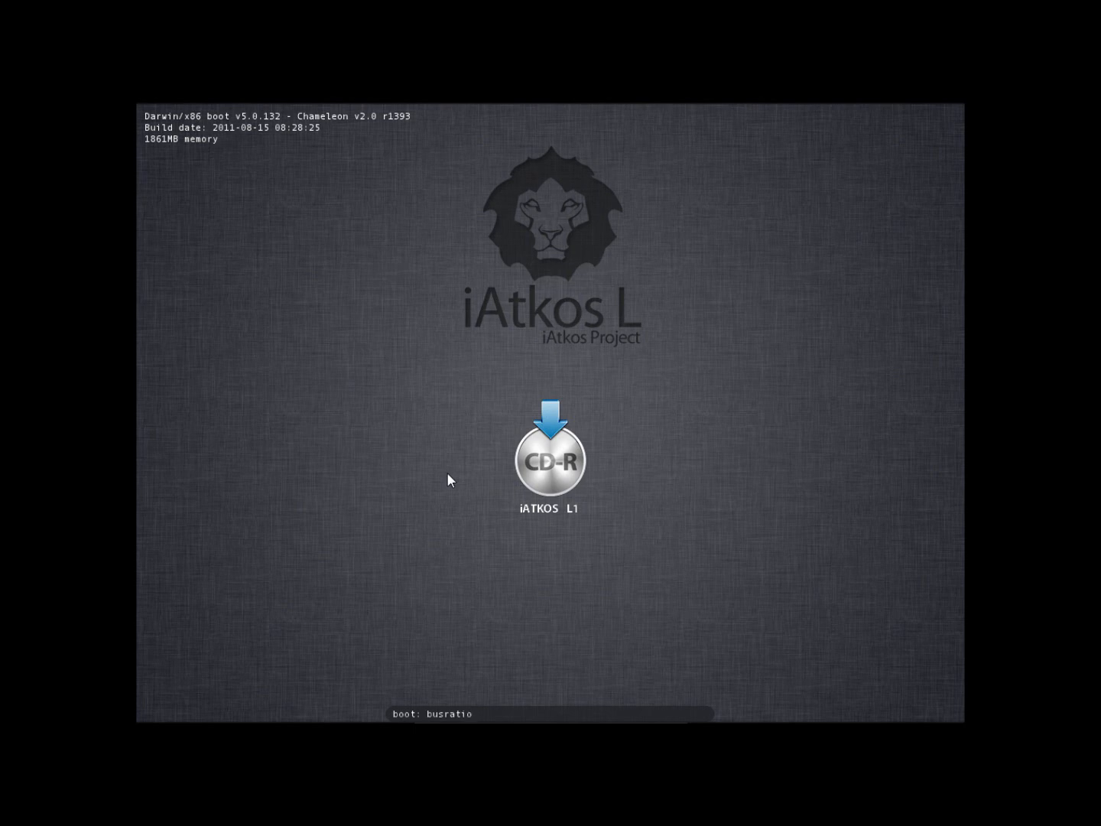
text(=20)
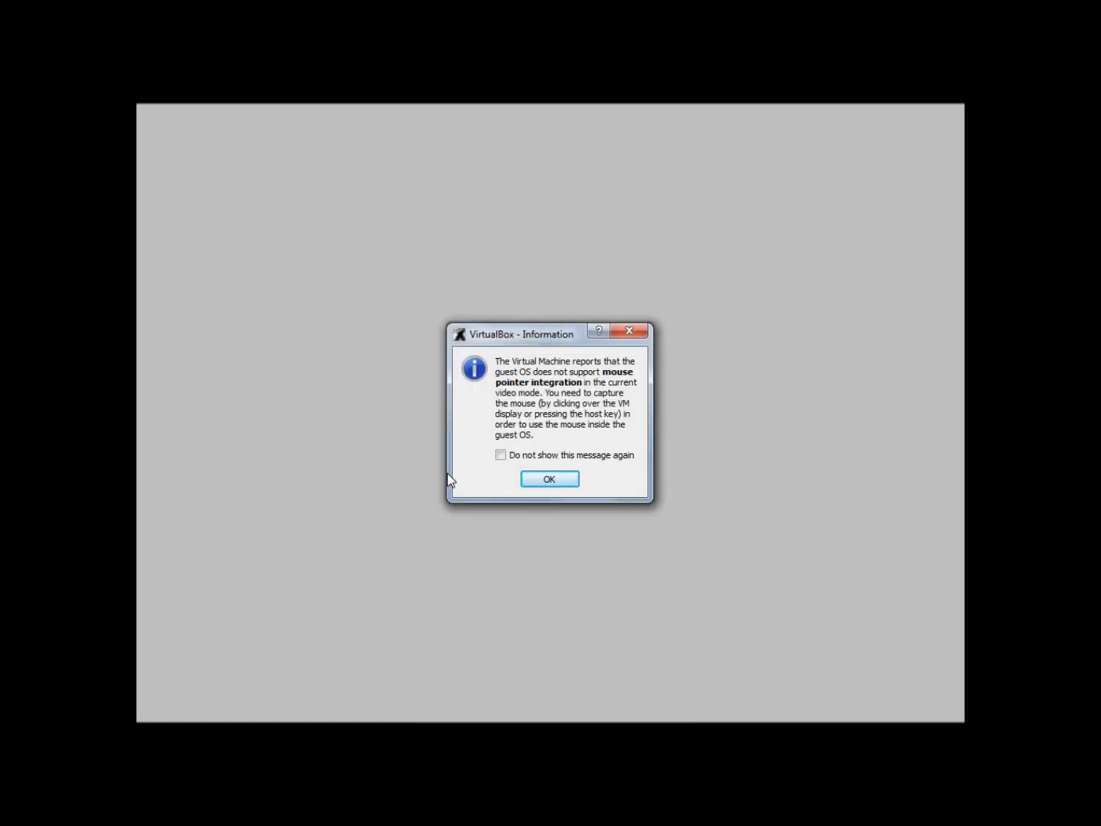
click(549, 479)
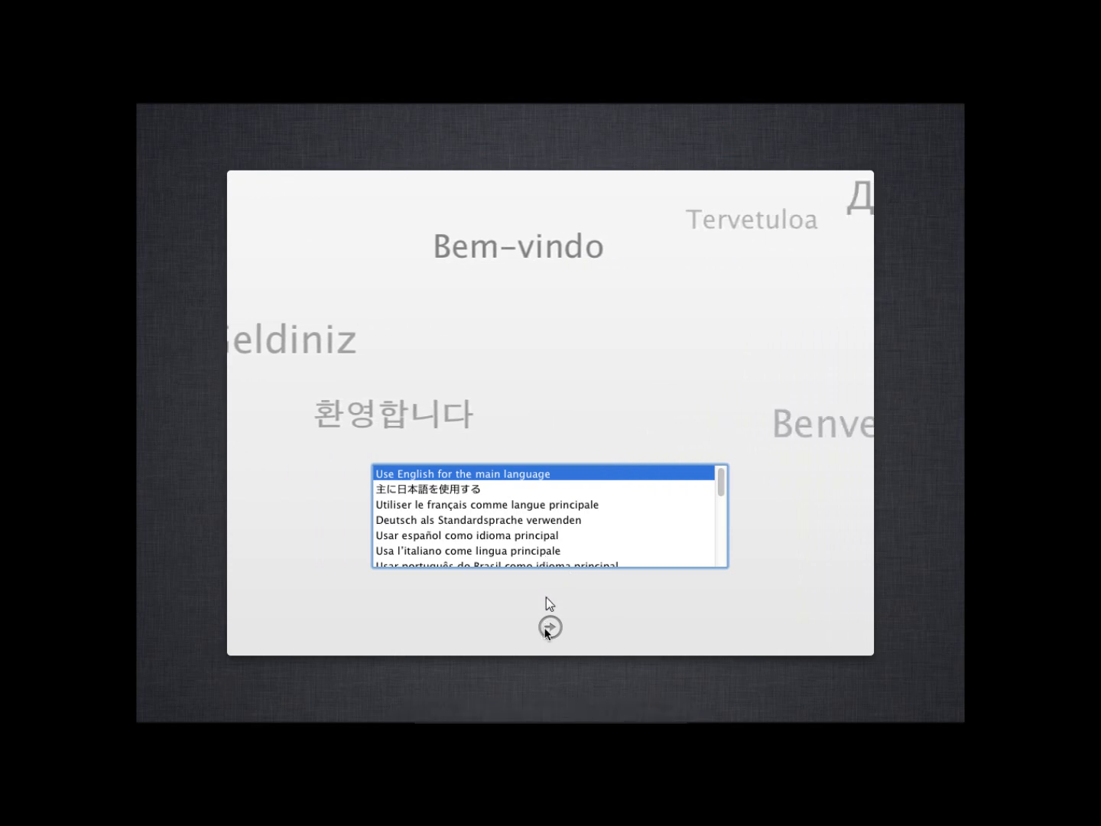
- Continue with English, pass the installer welcome, and agree to the license
click(549, 626)
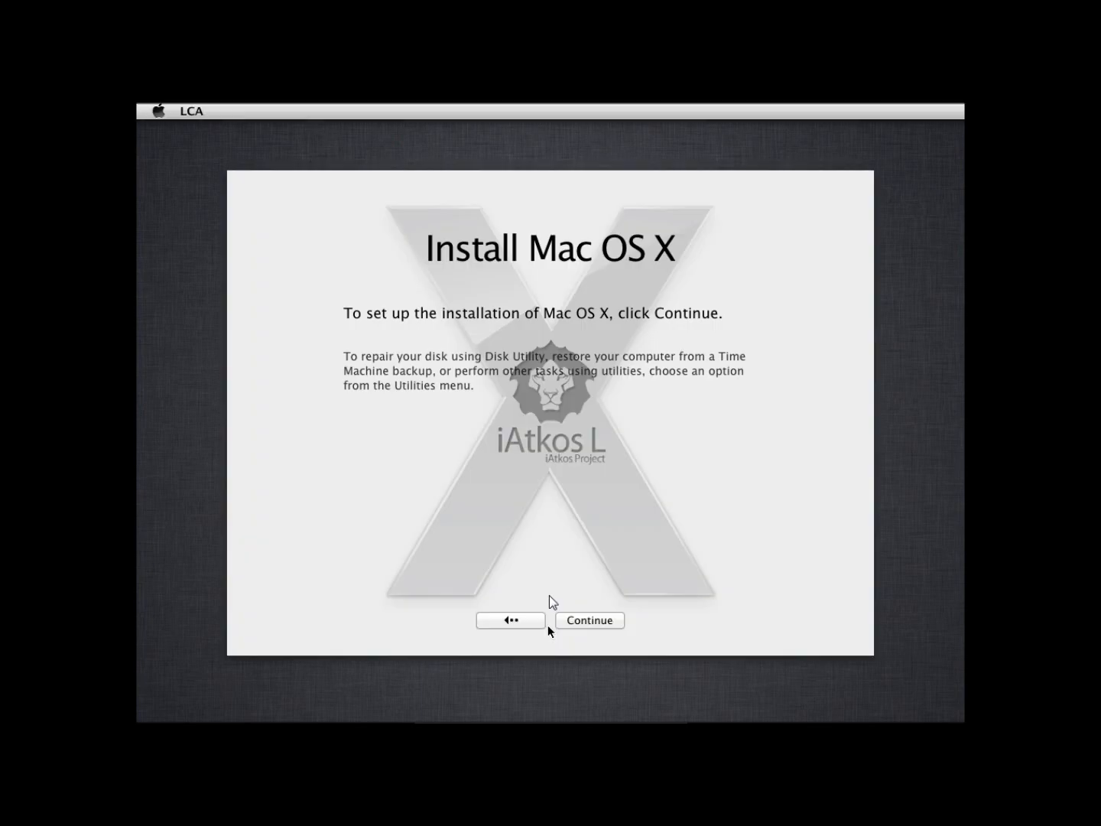
click(589, 620)
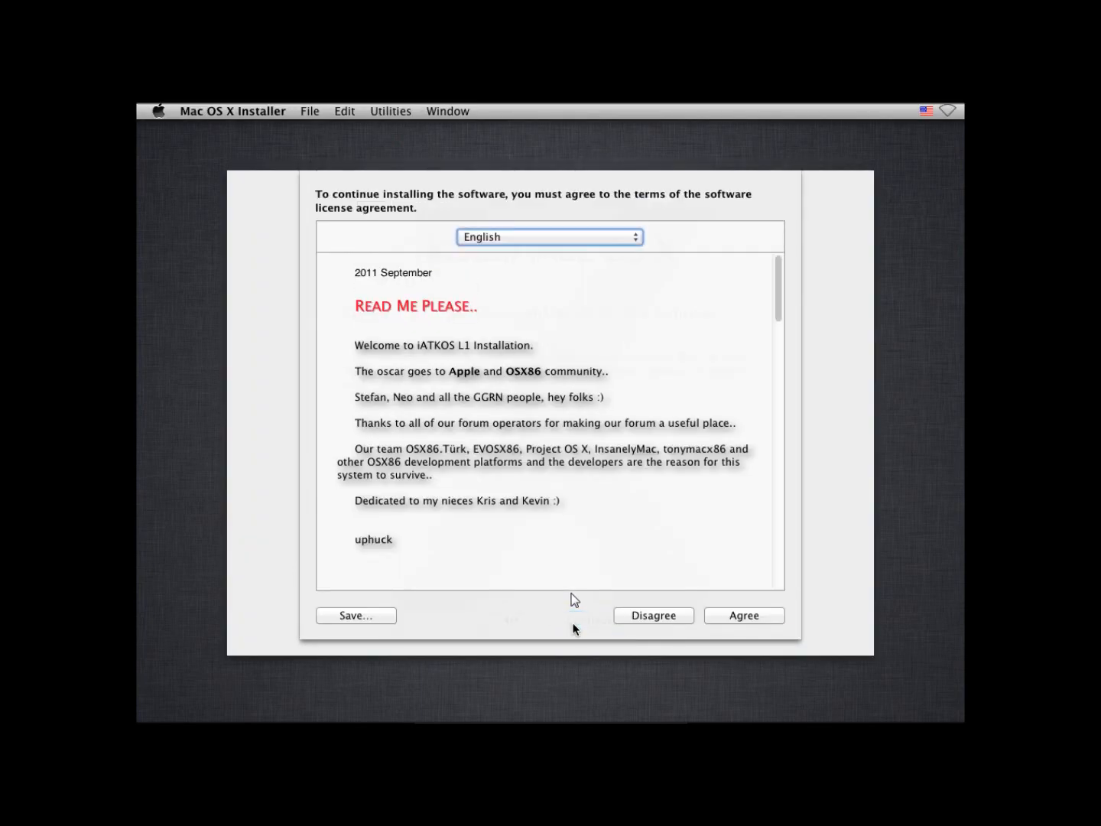
click(743, 615)
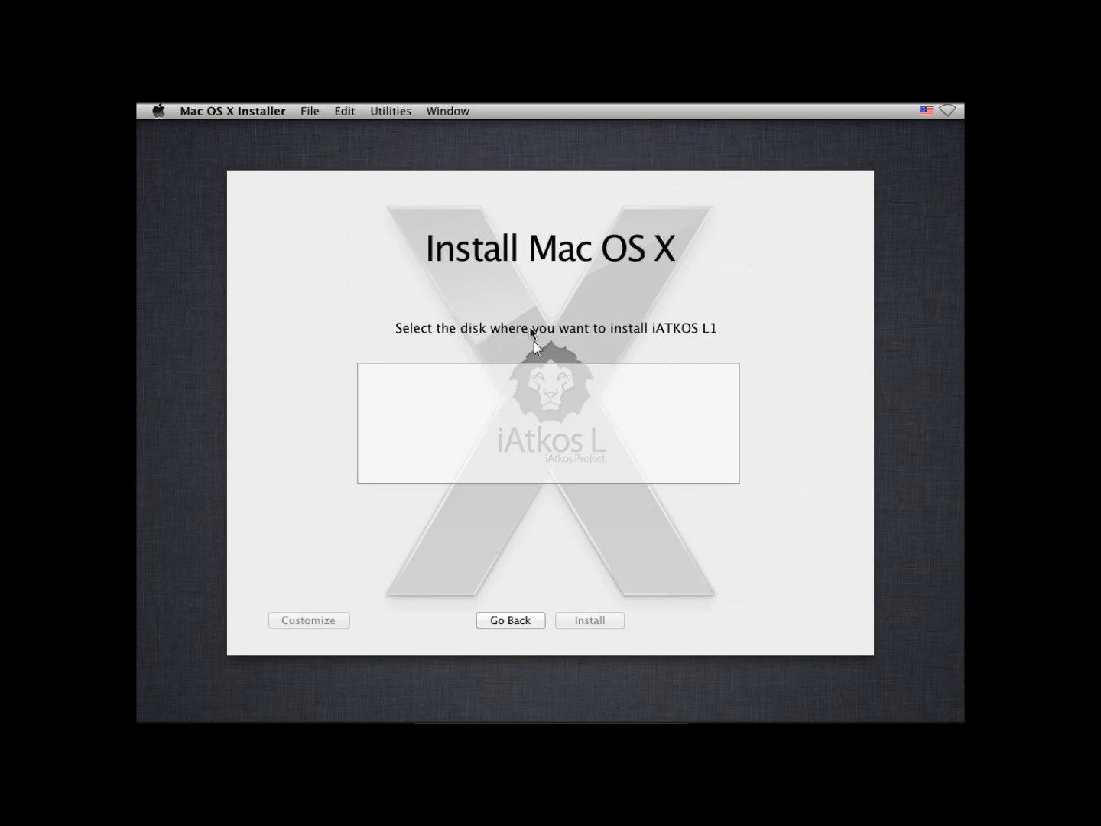
mouse_move(564, 444)
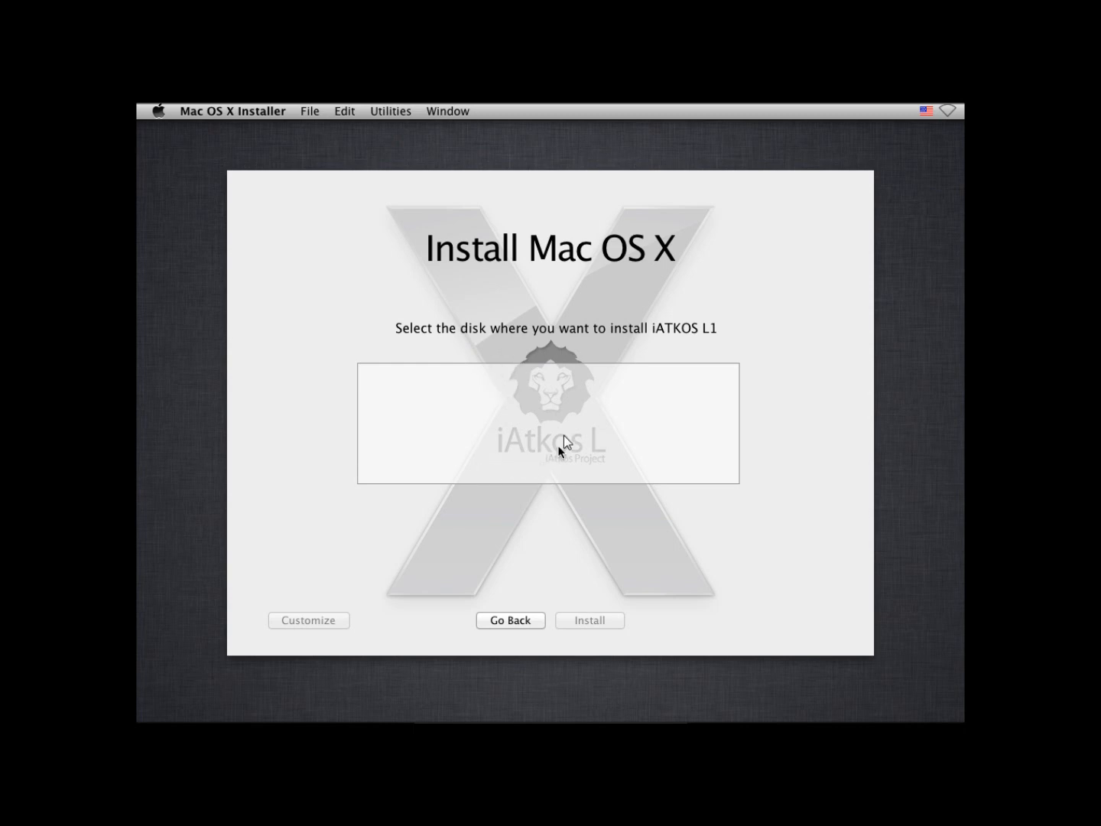
mouse_move(408, 115)
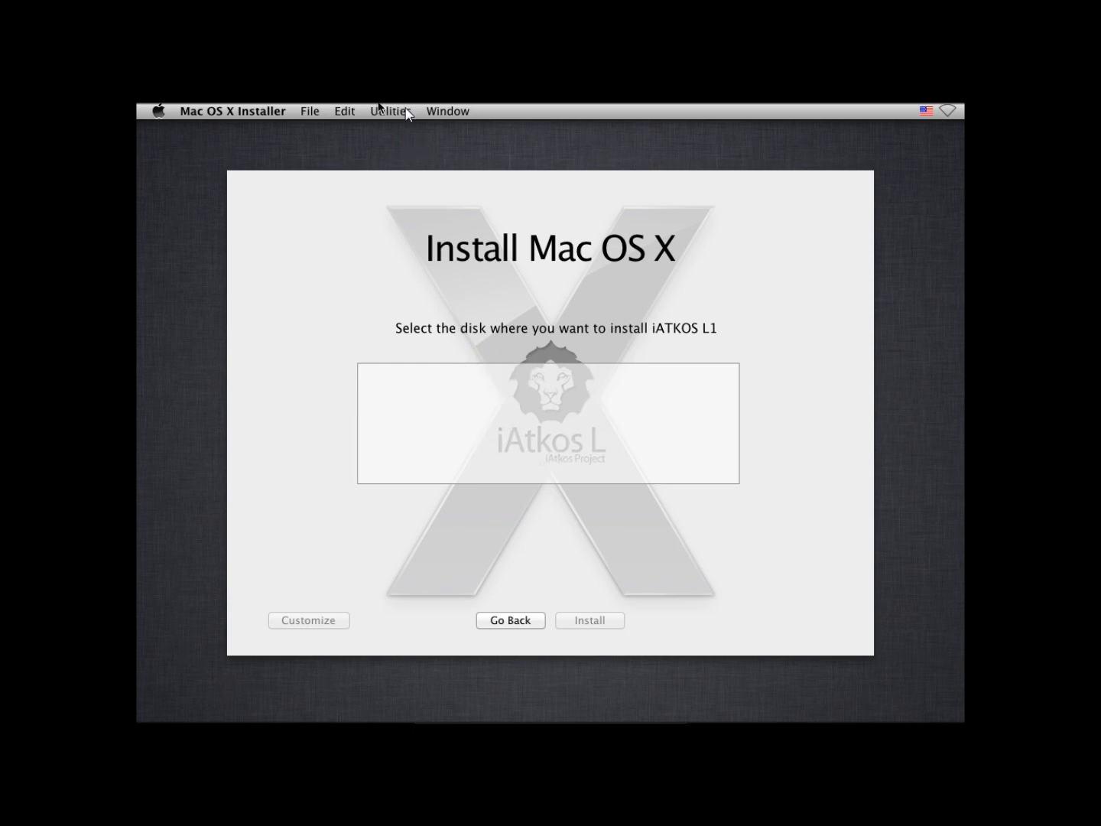
- Open Disk Utility from the Utilities menu and select the 21.47 GB VBOX hard disk
click(391, 111)
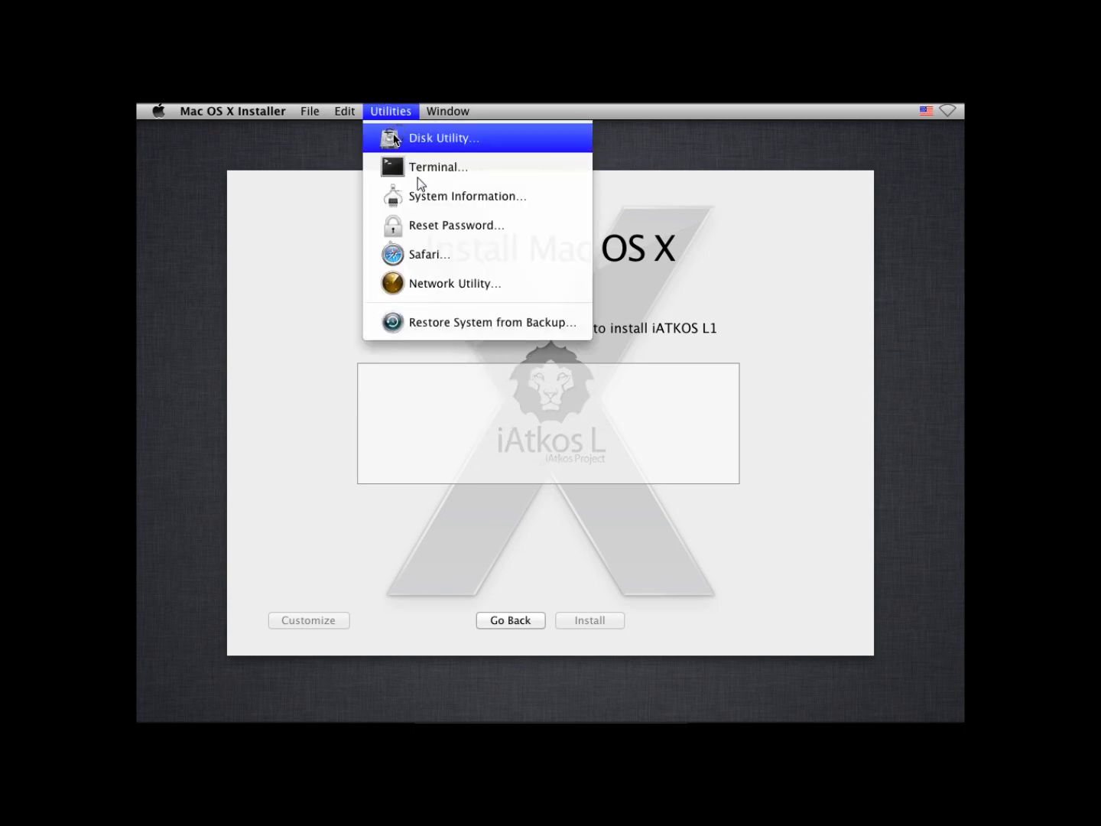
click(444, 137)
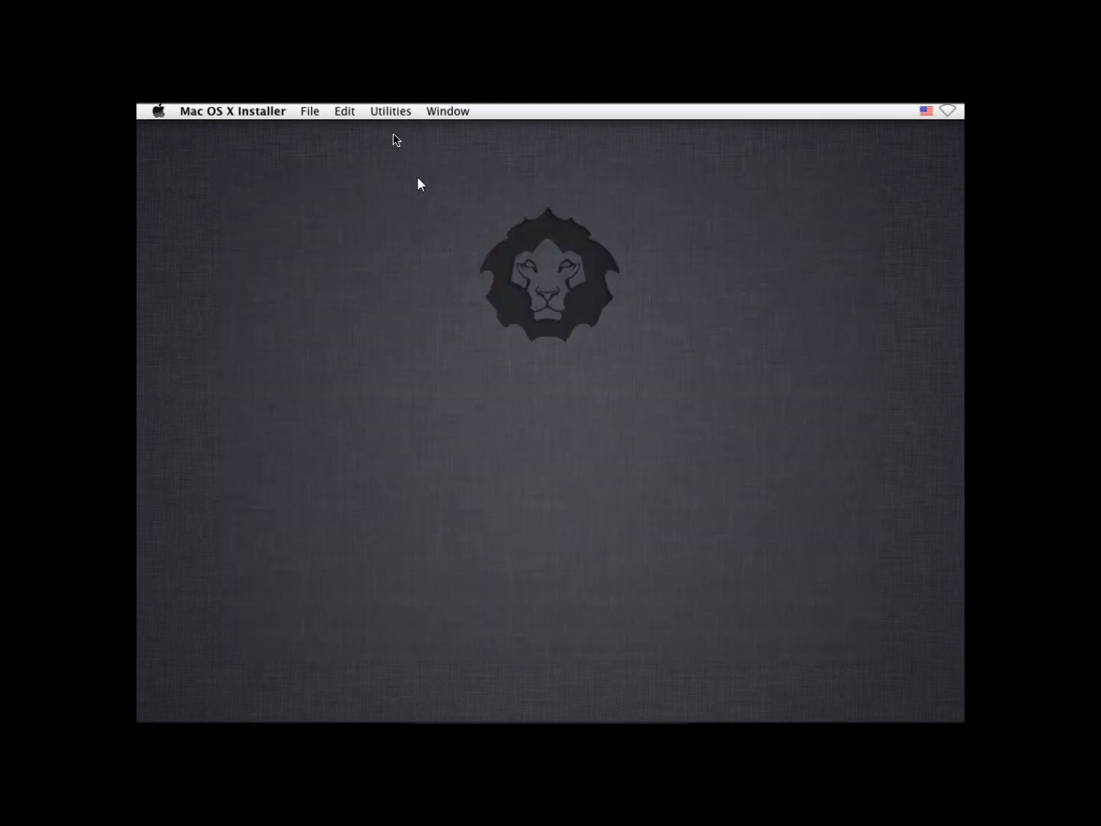
click(391, 111)
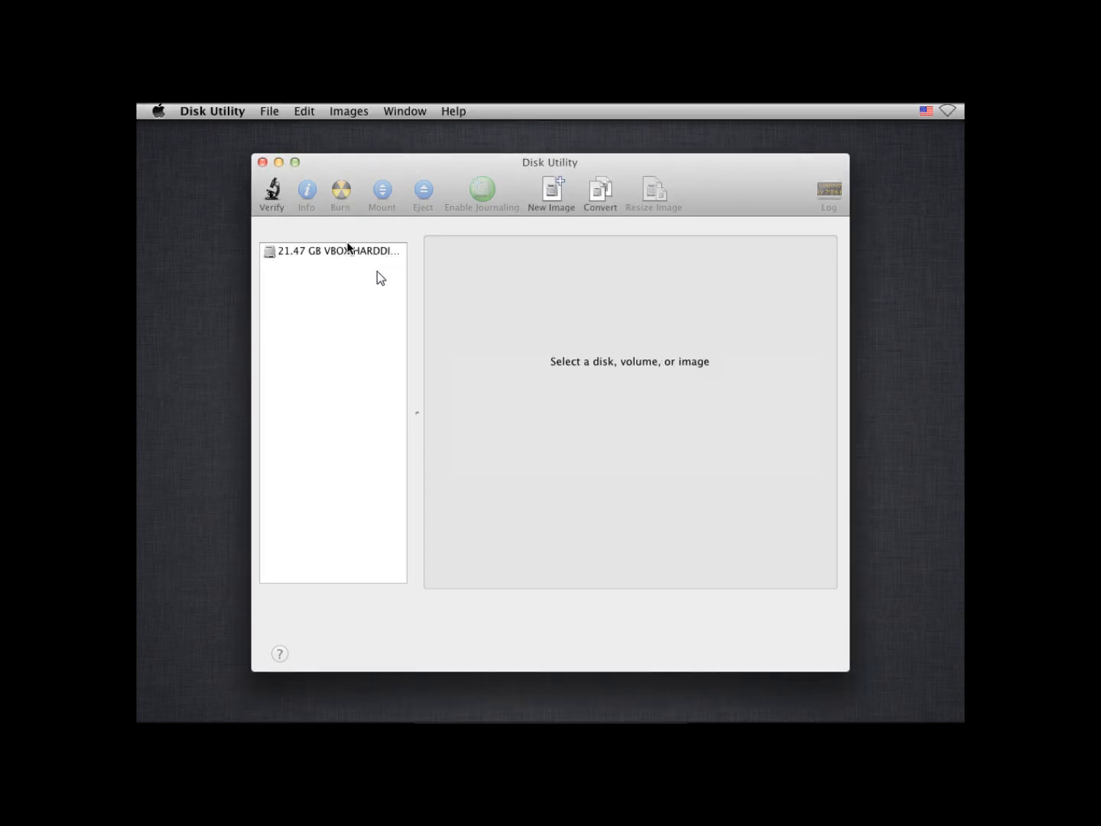
click(332, 250)
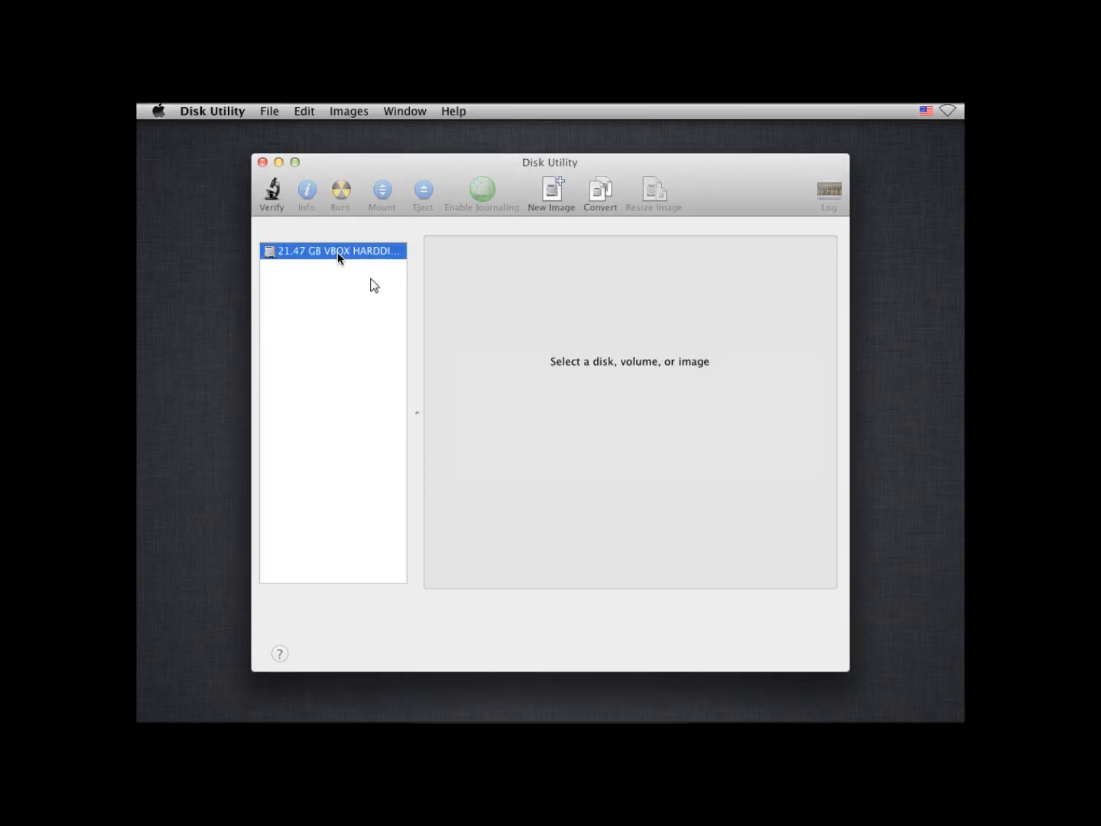
click(333, 251)
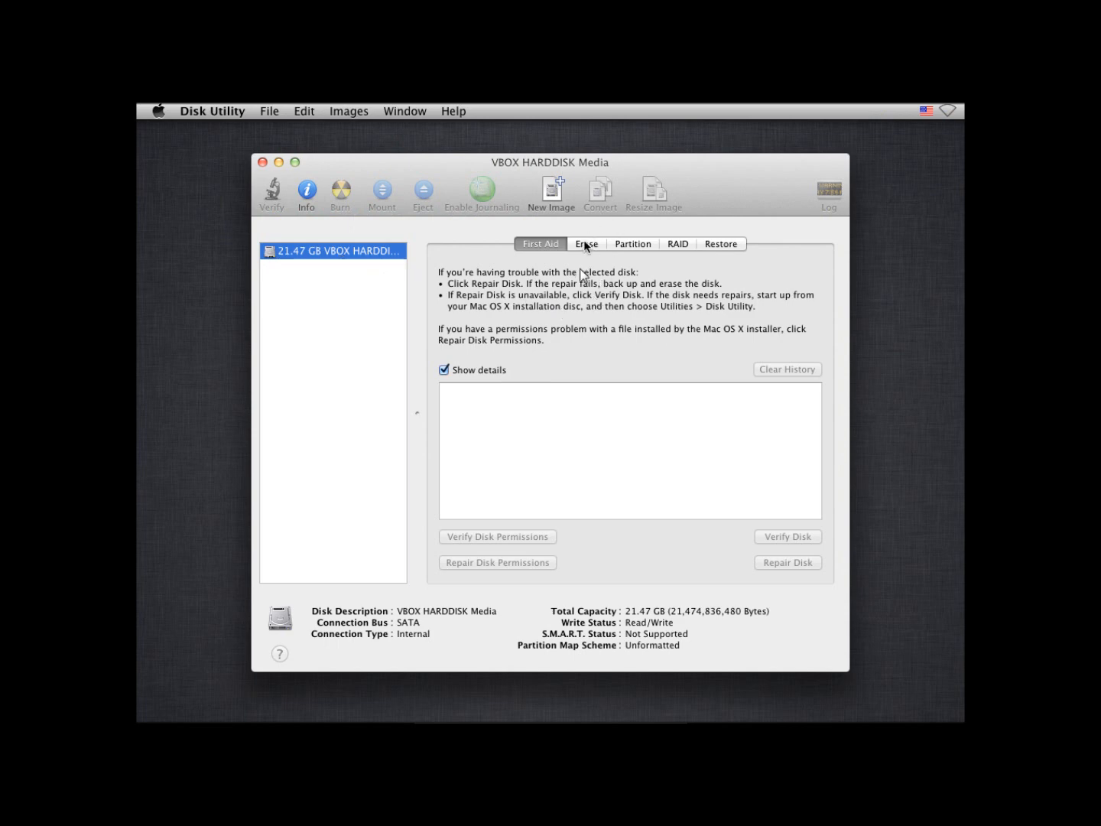
- Erase the disk as a journaled Mac OS Extended volume named MAC
click(586, 243)
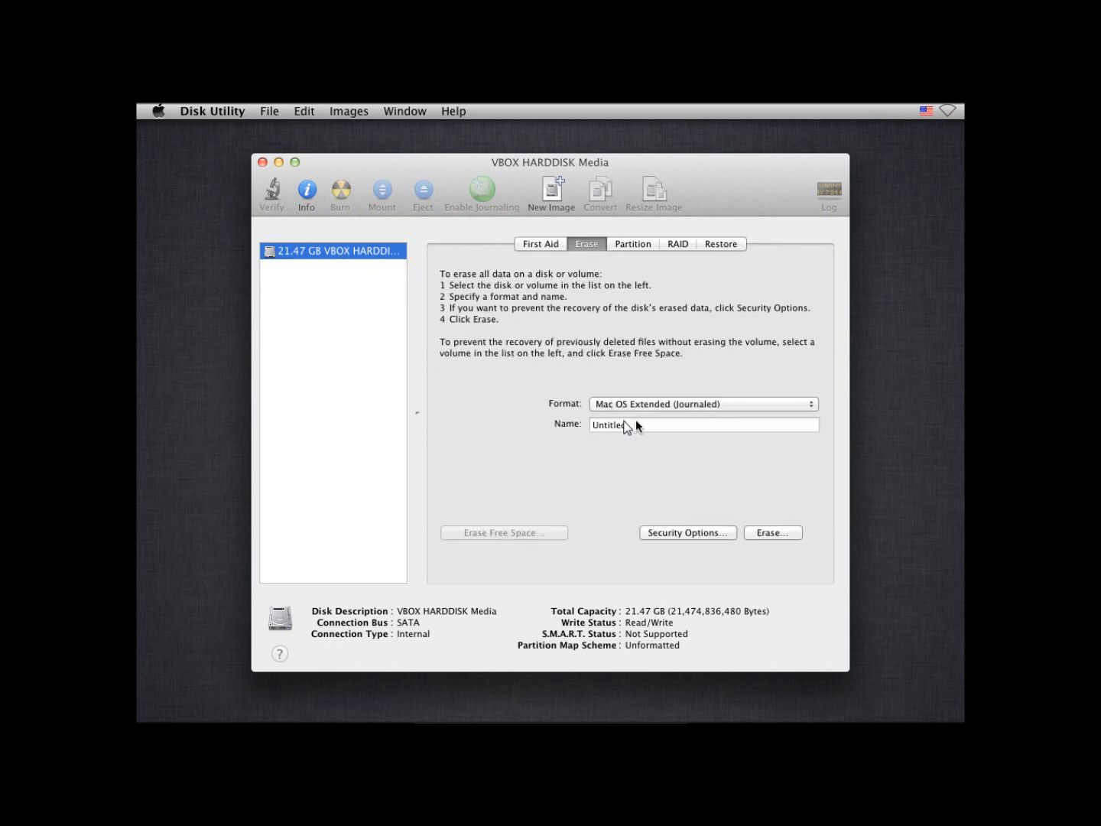
click(702, 424)
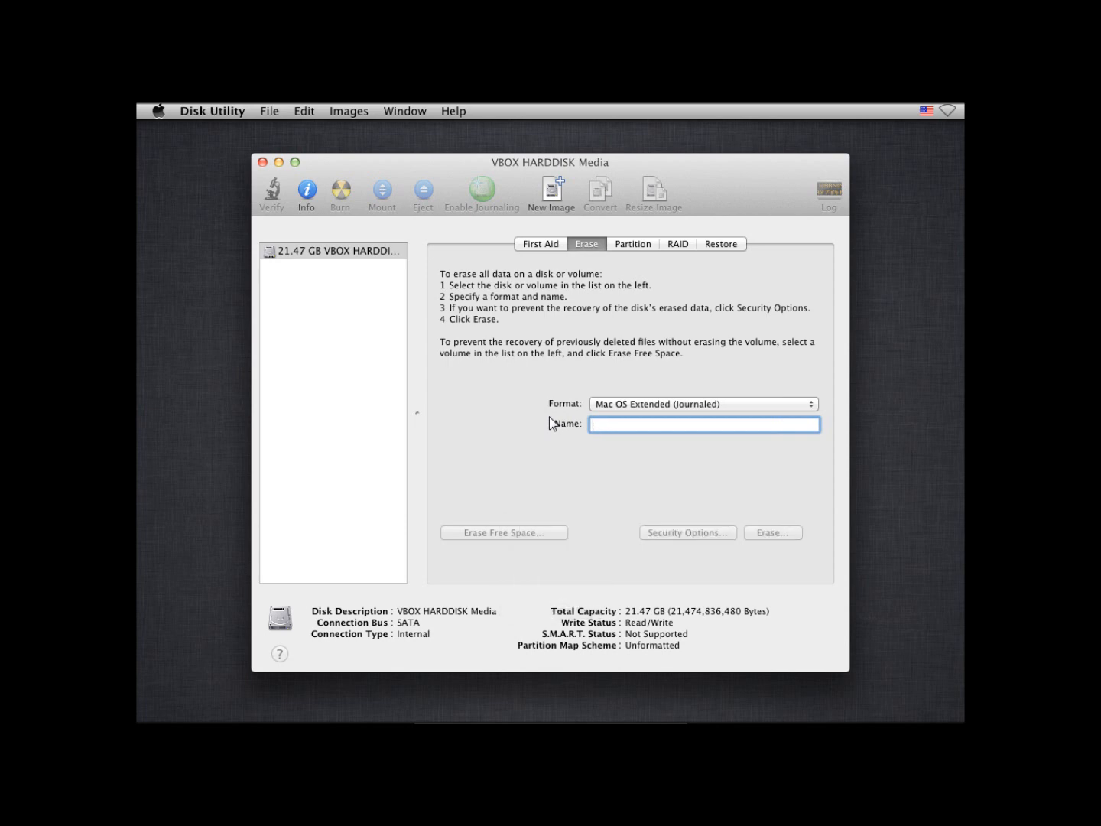
text(MAC)
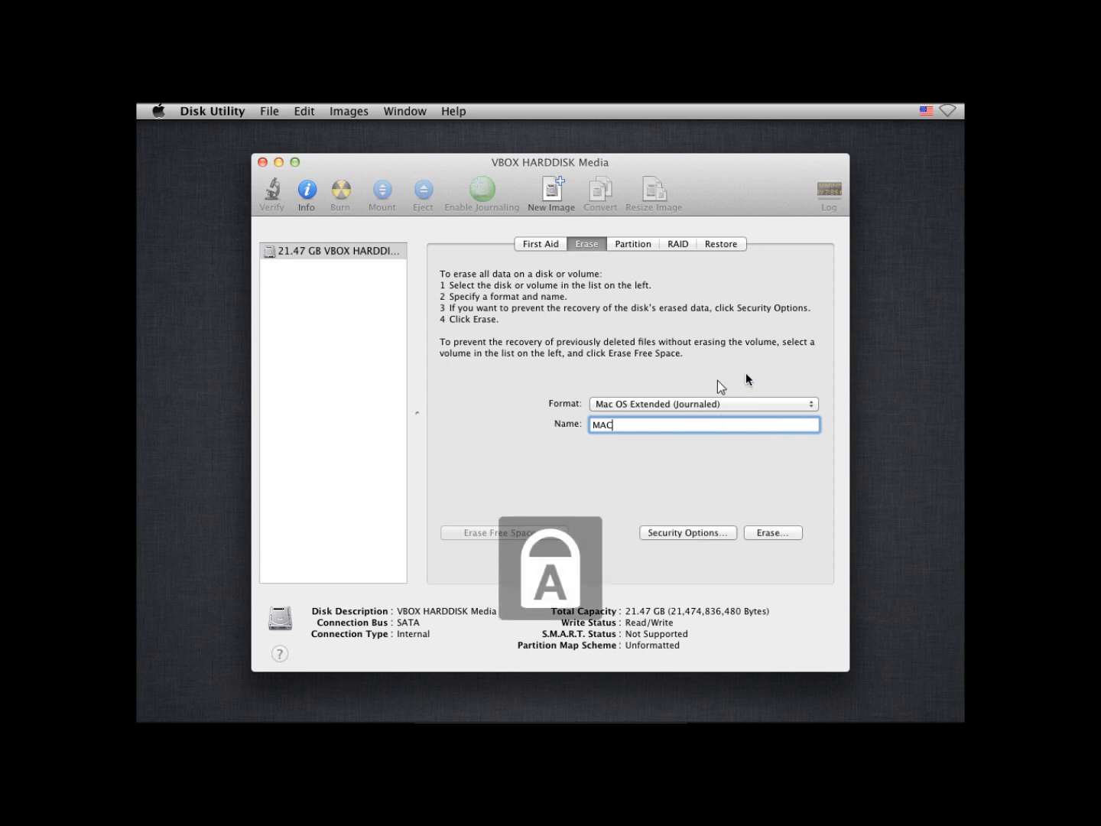
click(773, 532)
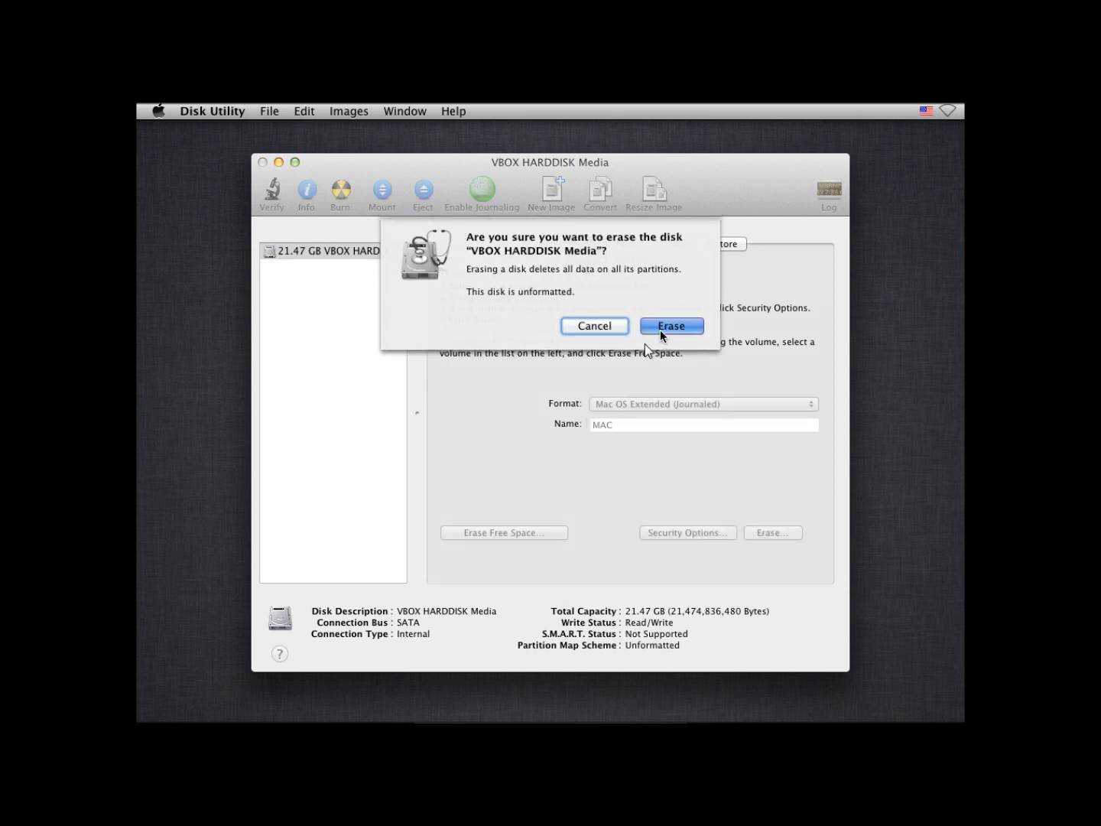
click(670, 324)
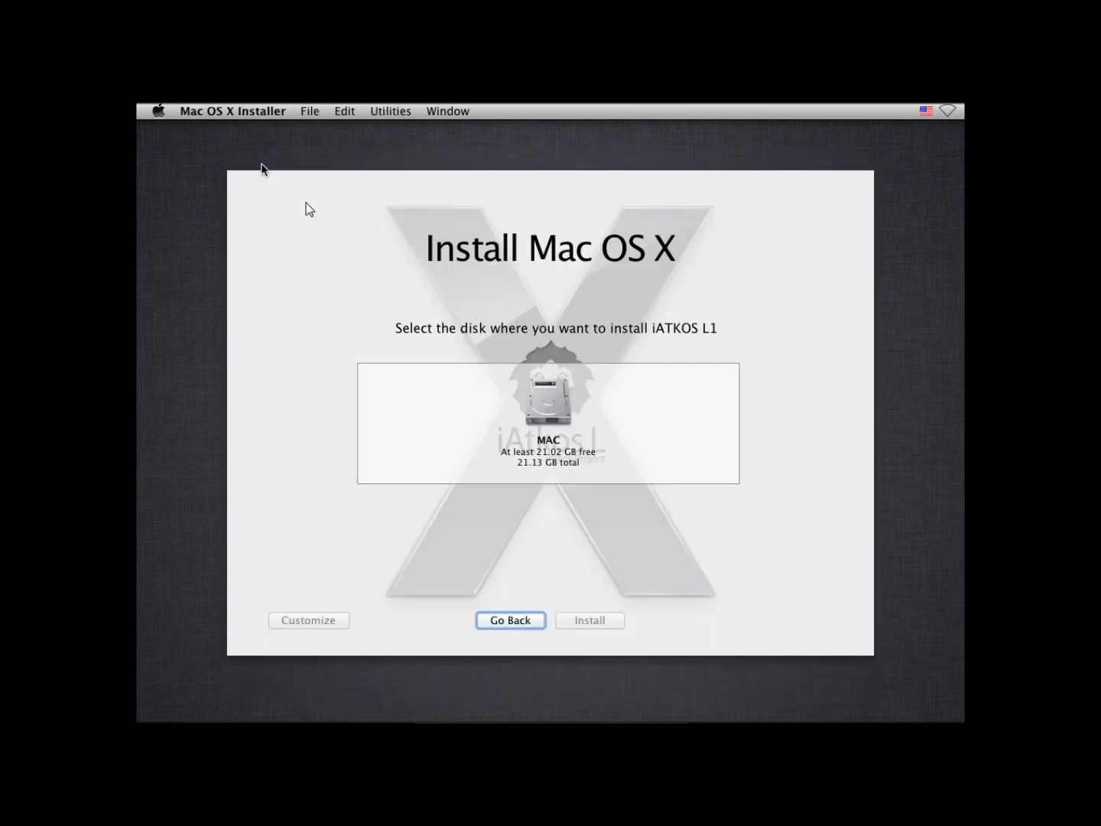
- Select the MAC disk and enable the Original Apple Boot Logo in customization
click(547, 402)
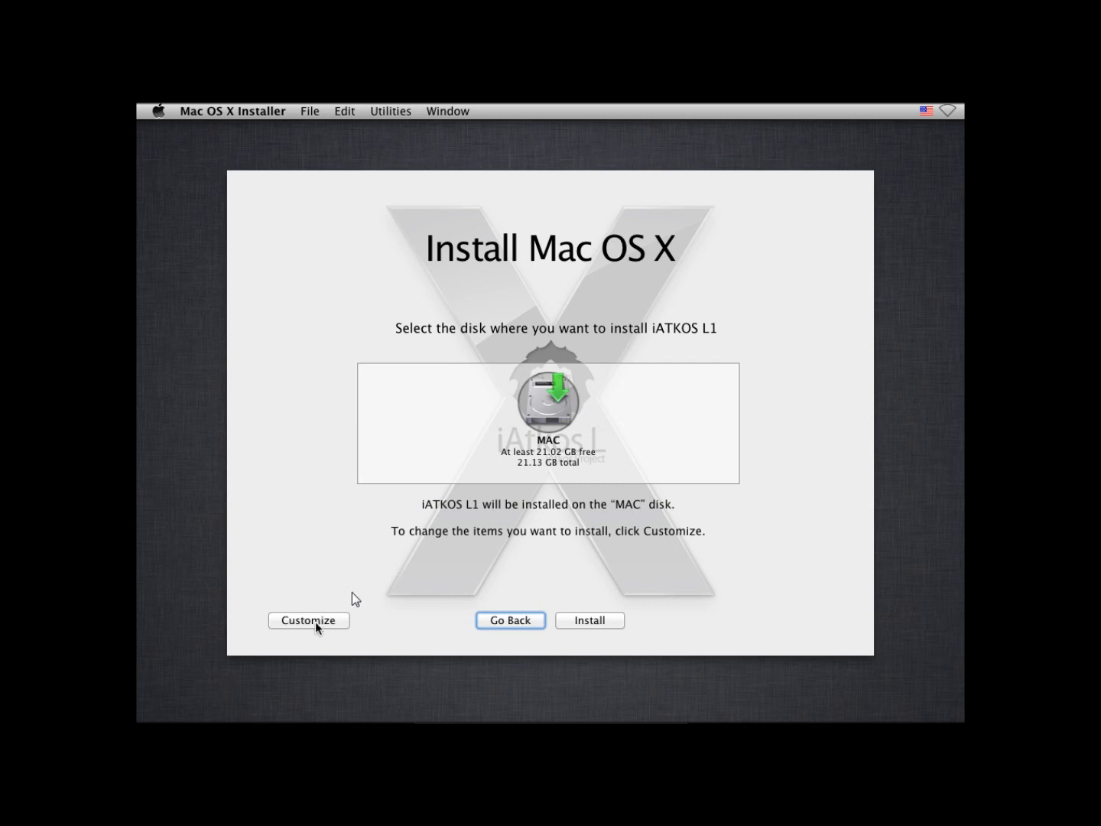
click(309, 620)
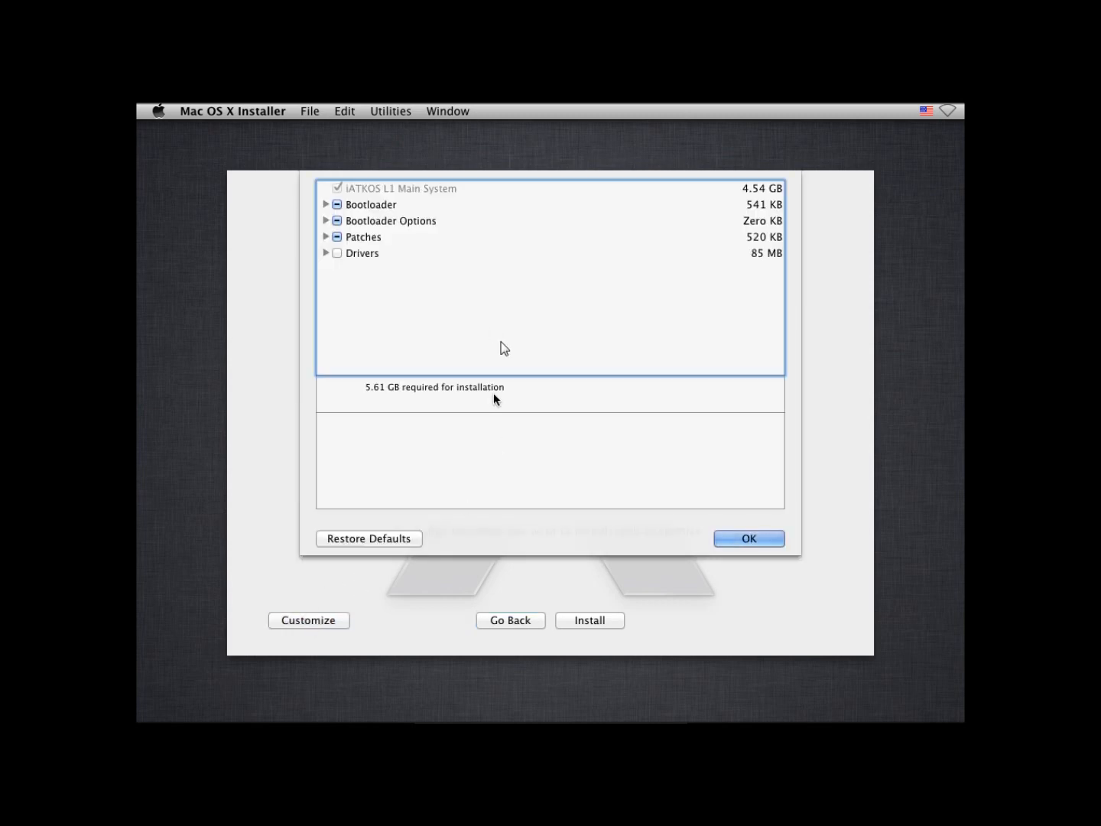
mouse_move(380, 272)
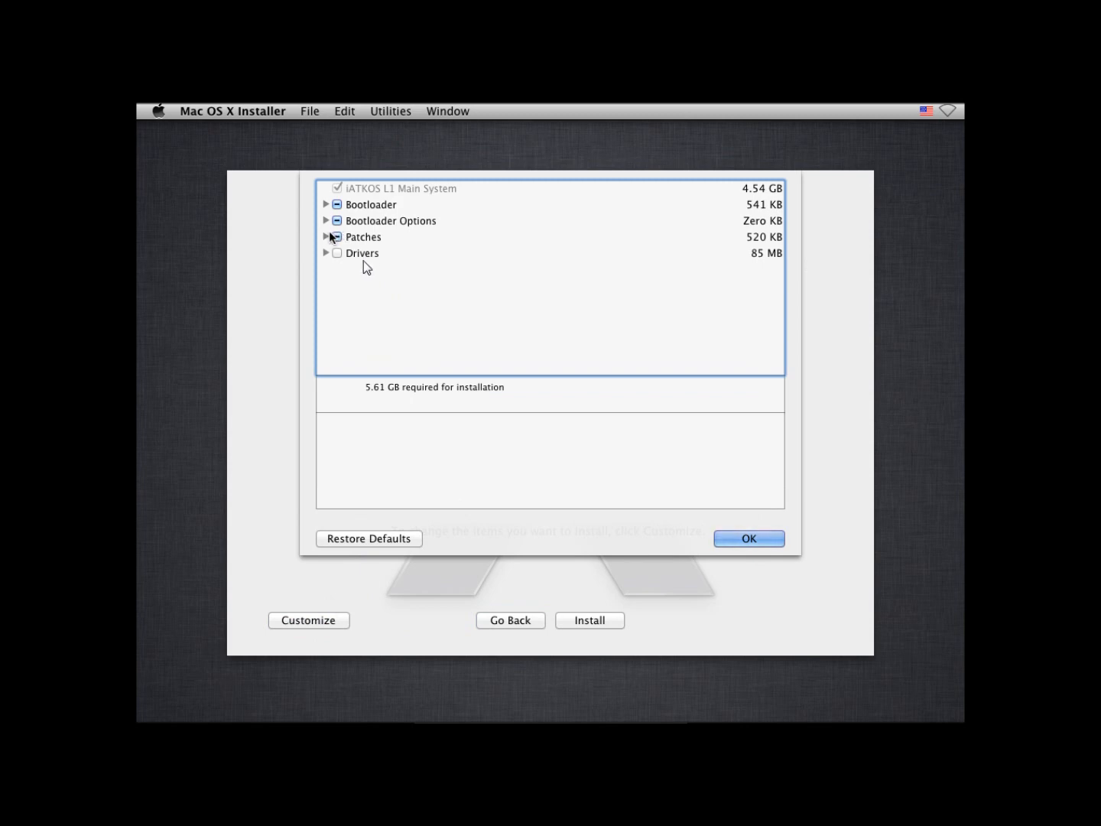
click(327, 236)
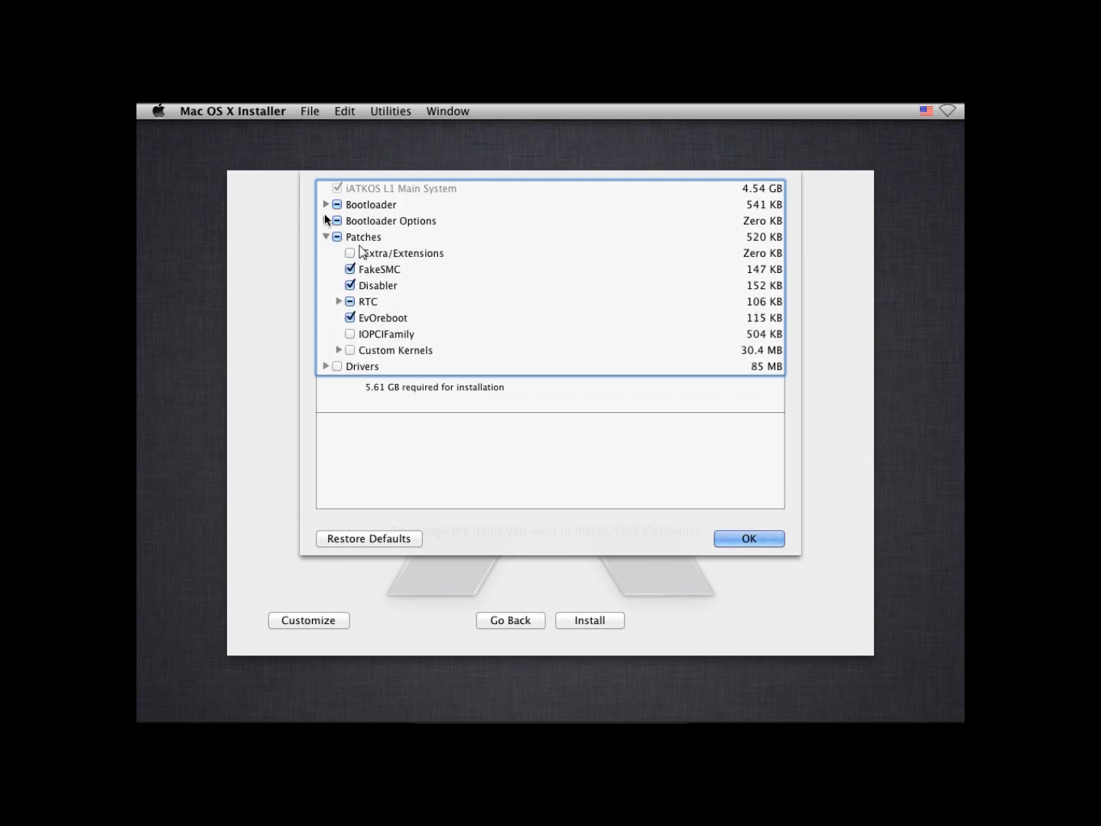
click(327, 221)
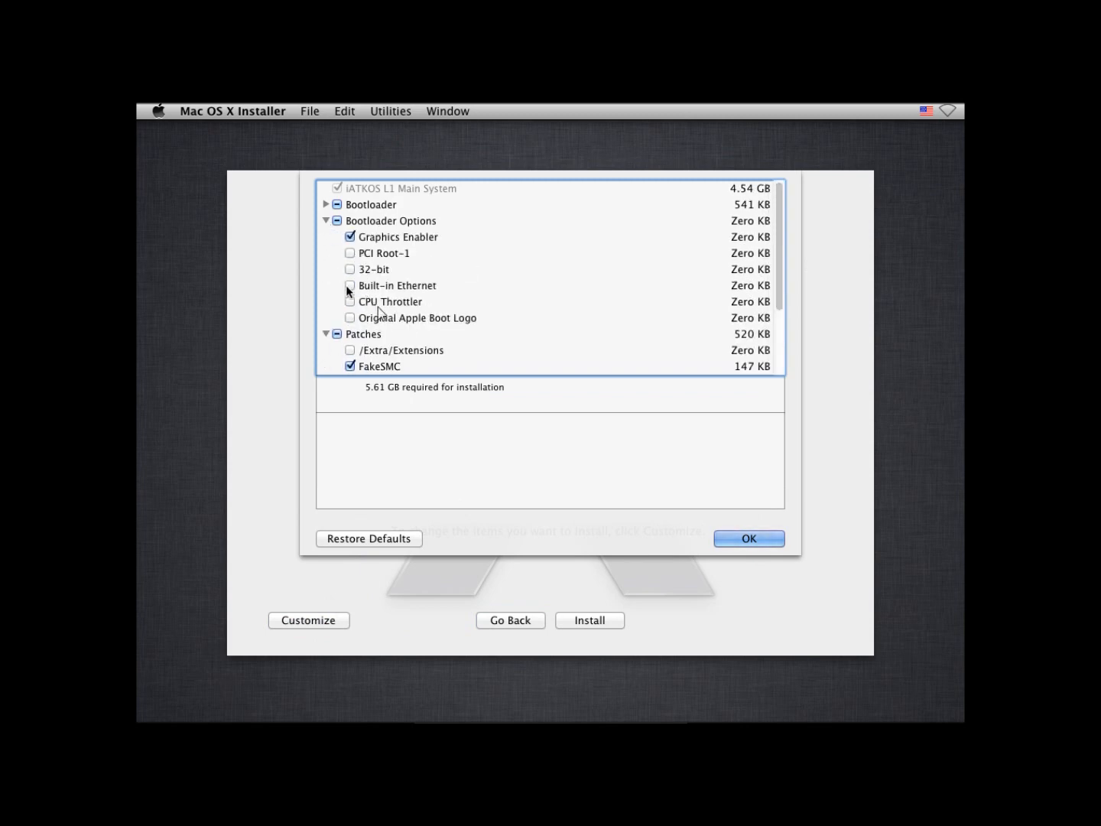
click(418, 318)
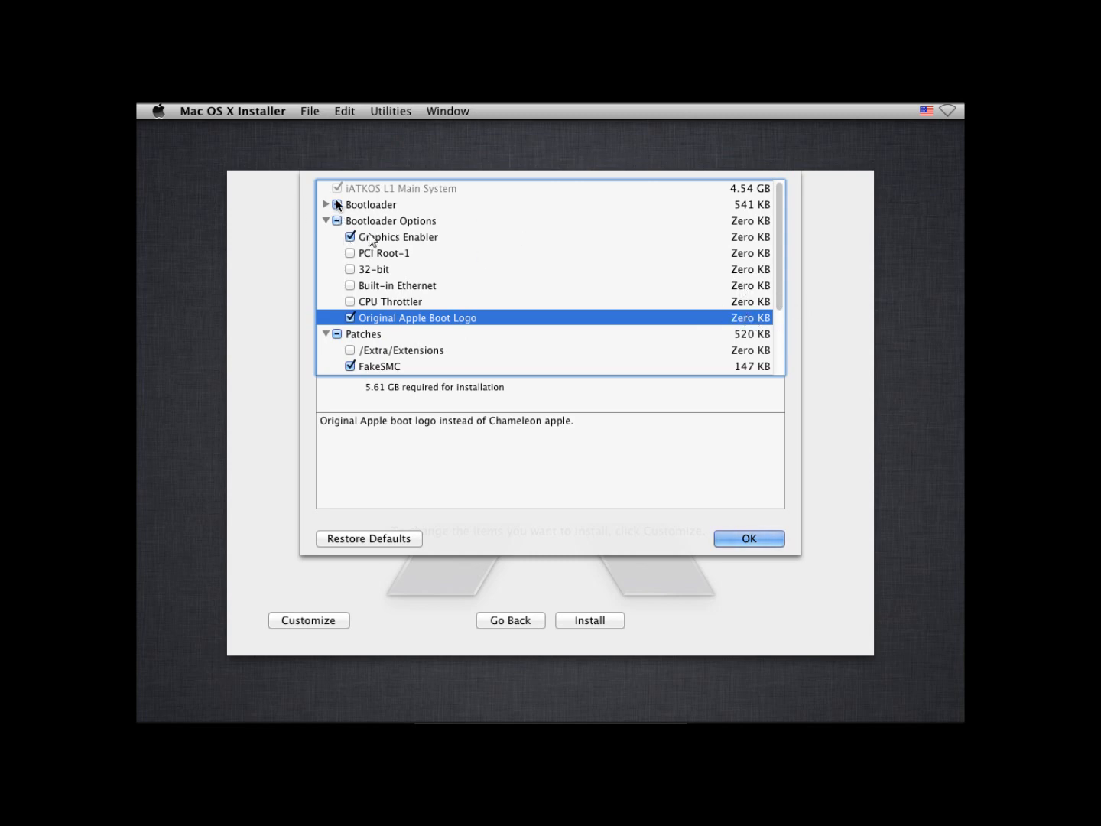
- Include the Drivers group, accept the component selection, and start installing iATKOS L1
click(326, 204)
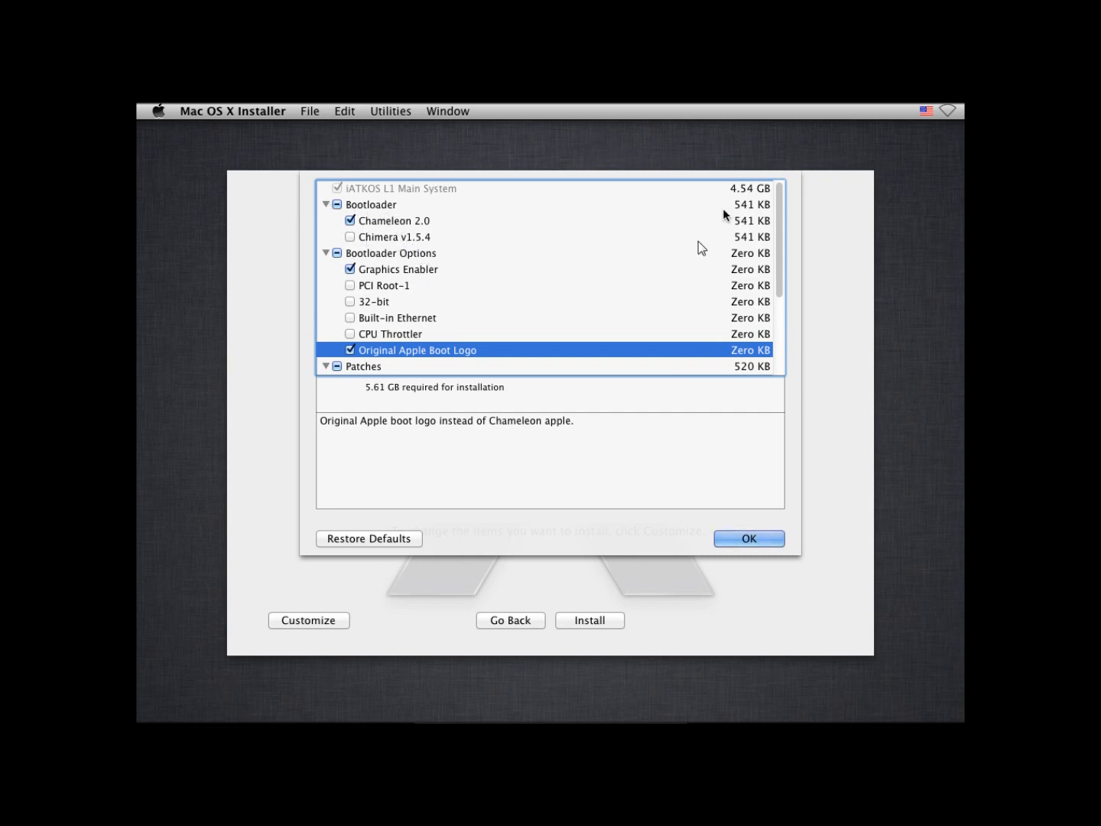
scroll(down, 3)
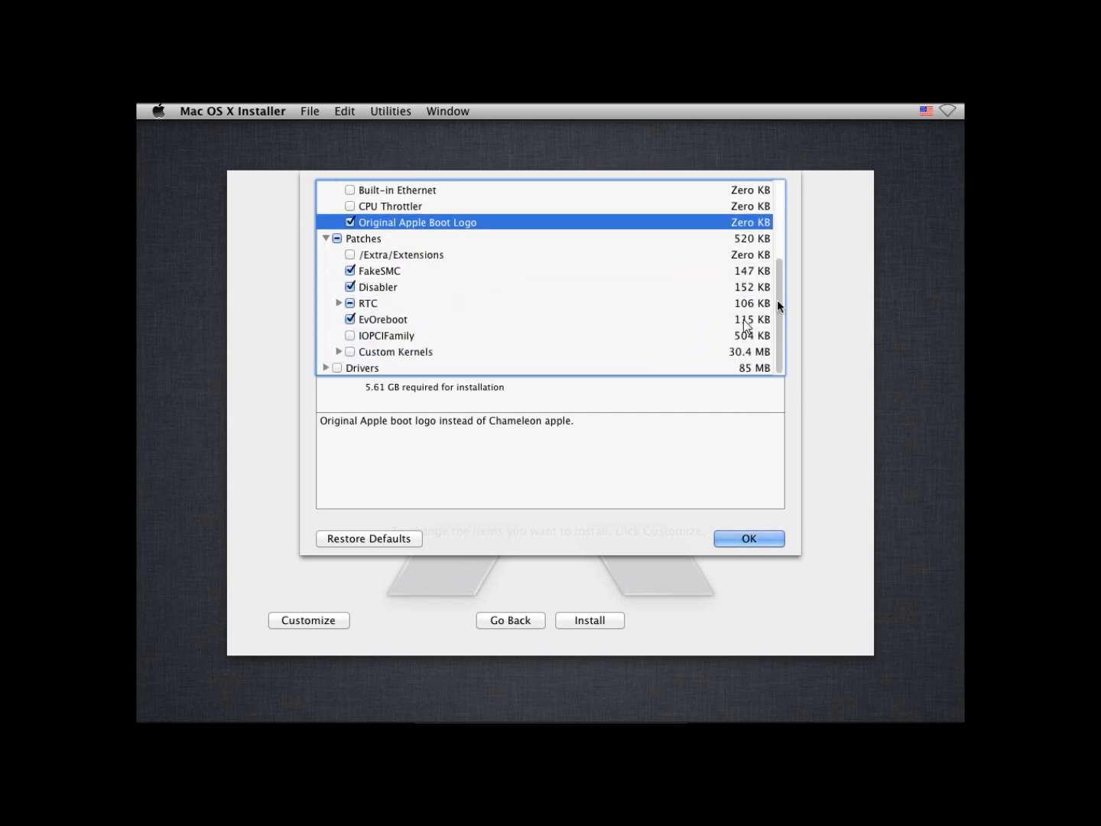
click(361, 368)
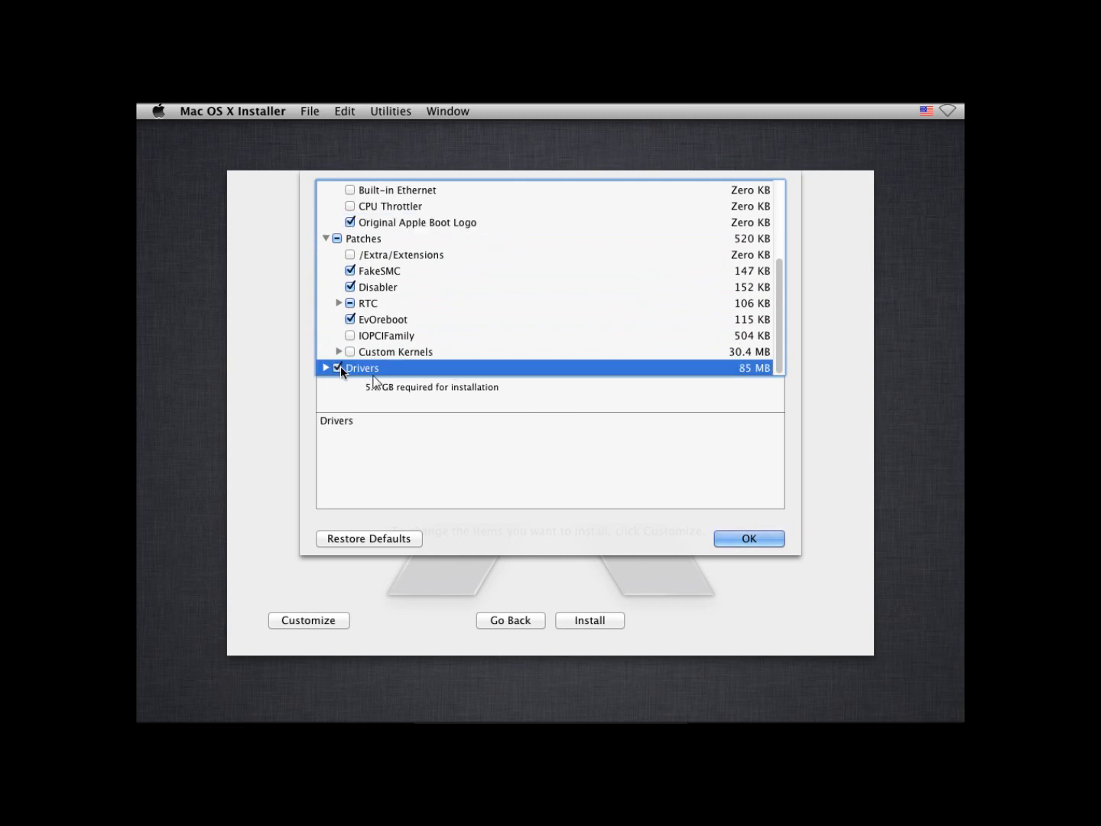
click(350, 368)
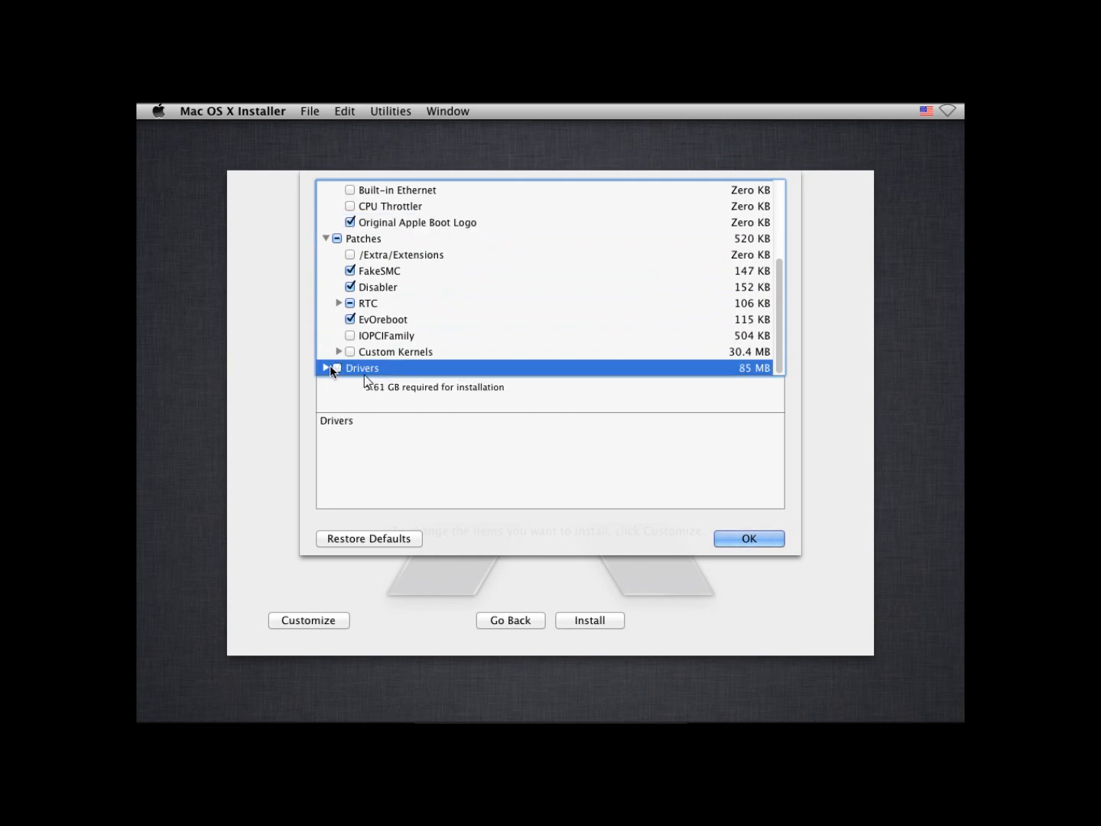
click(337, 367)
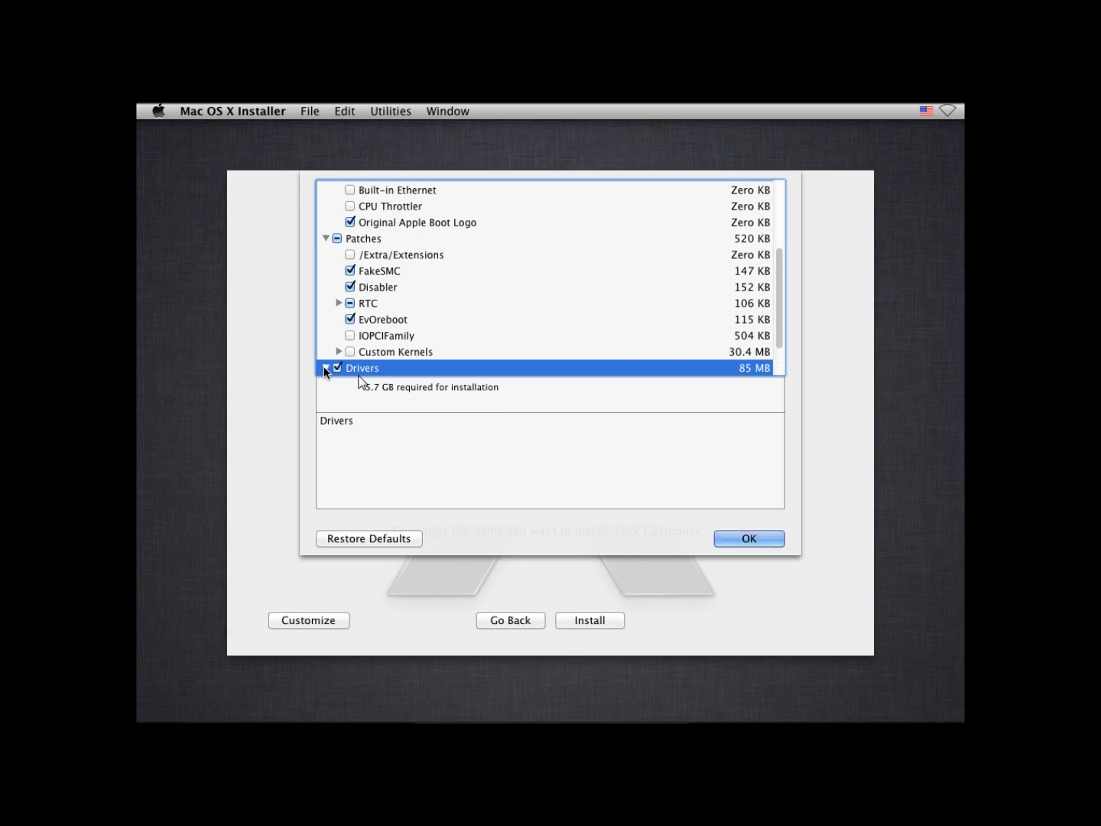
click(327, 368)
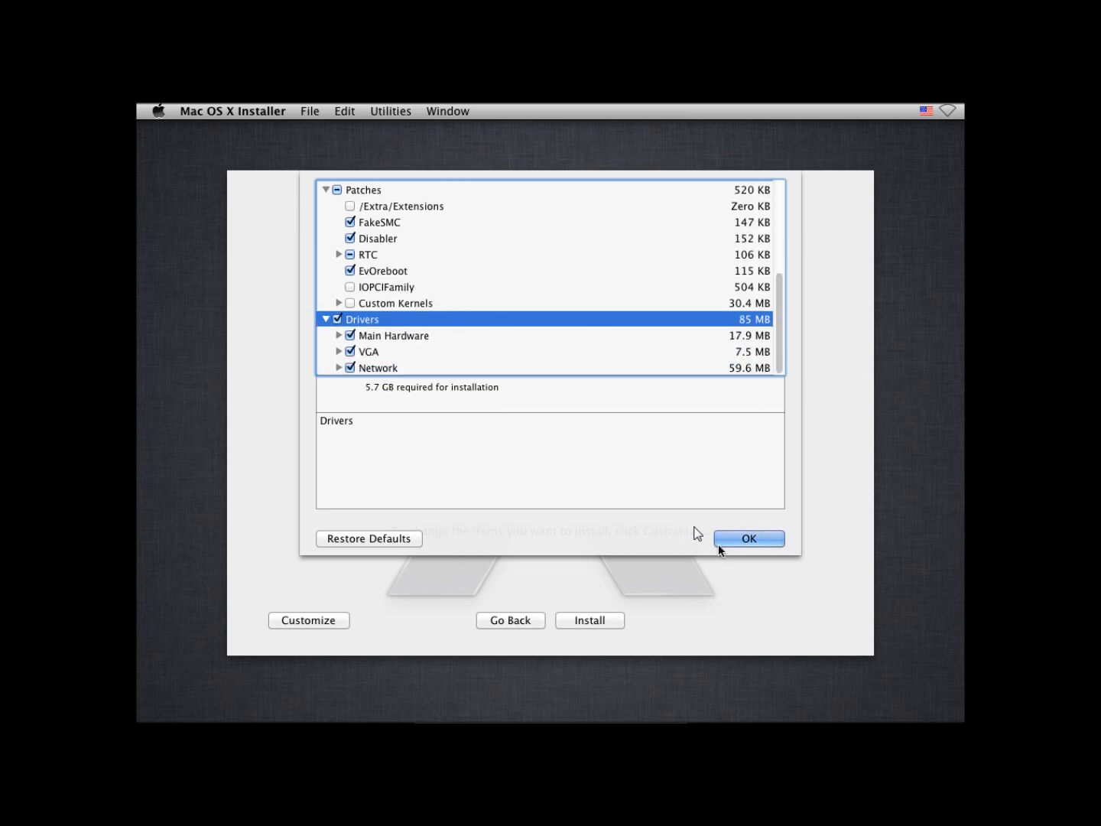
click(748, 538)
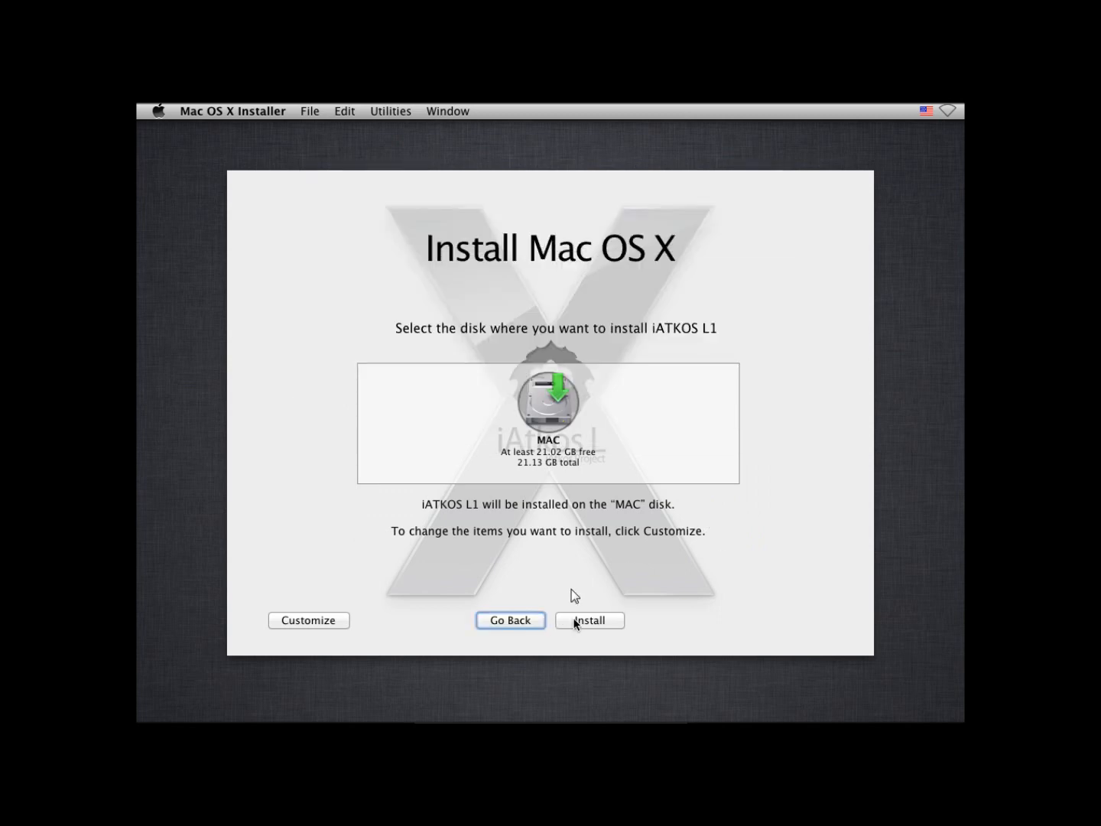
click(589, 620)
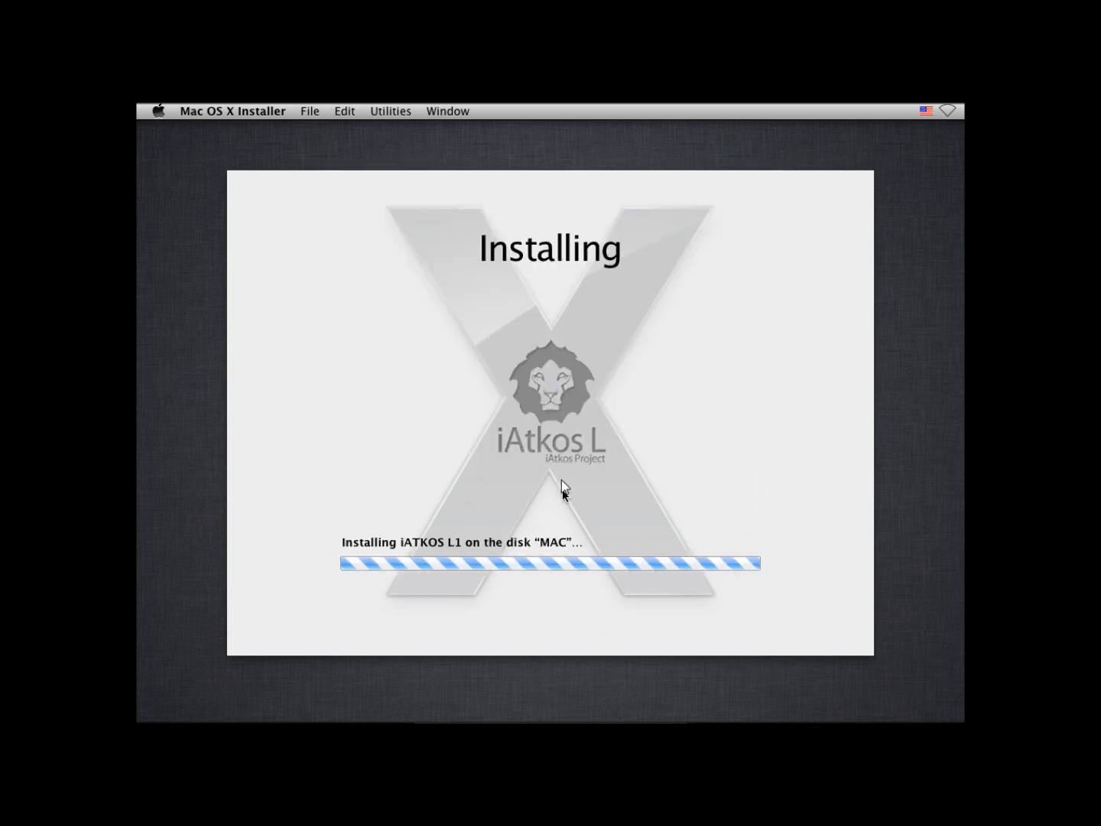